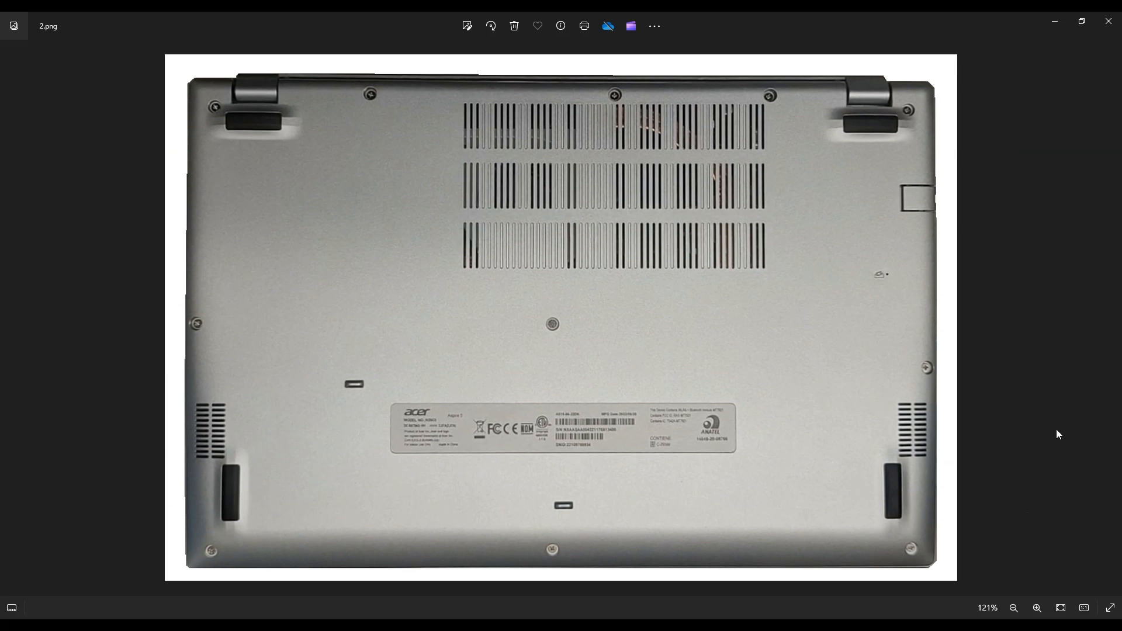
mouse_move(481, 108)
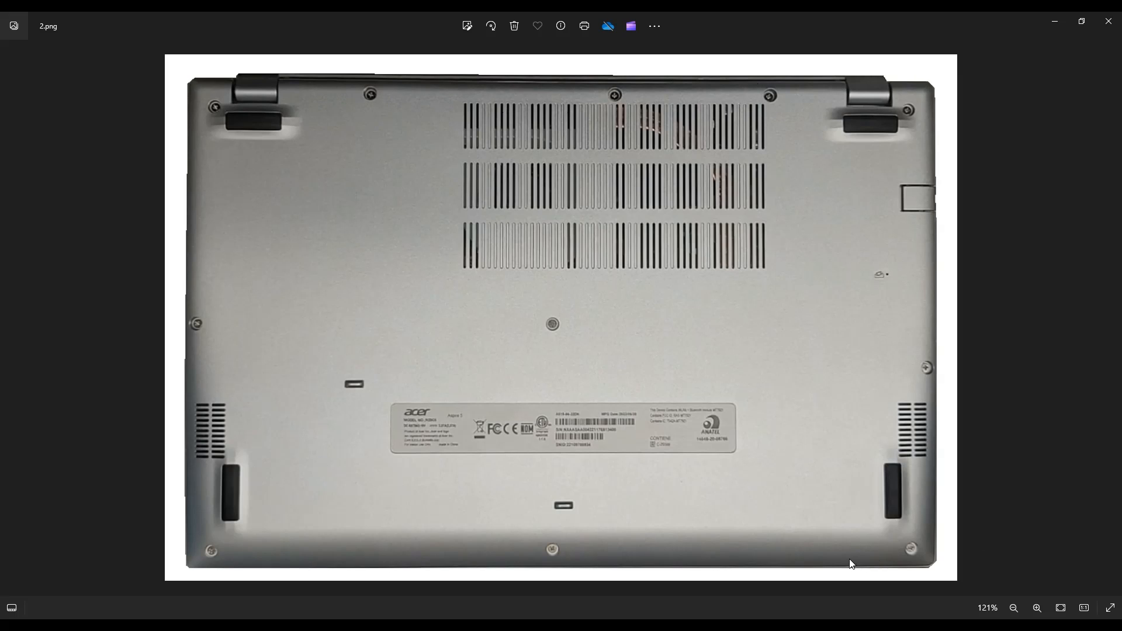
mouse_move(924, 456)
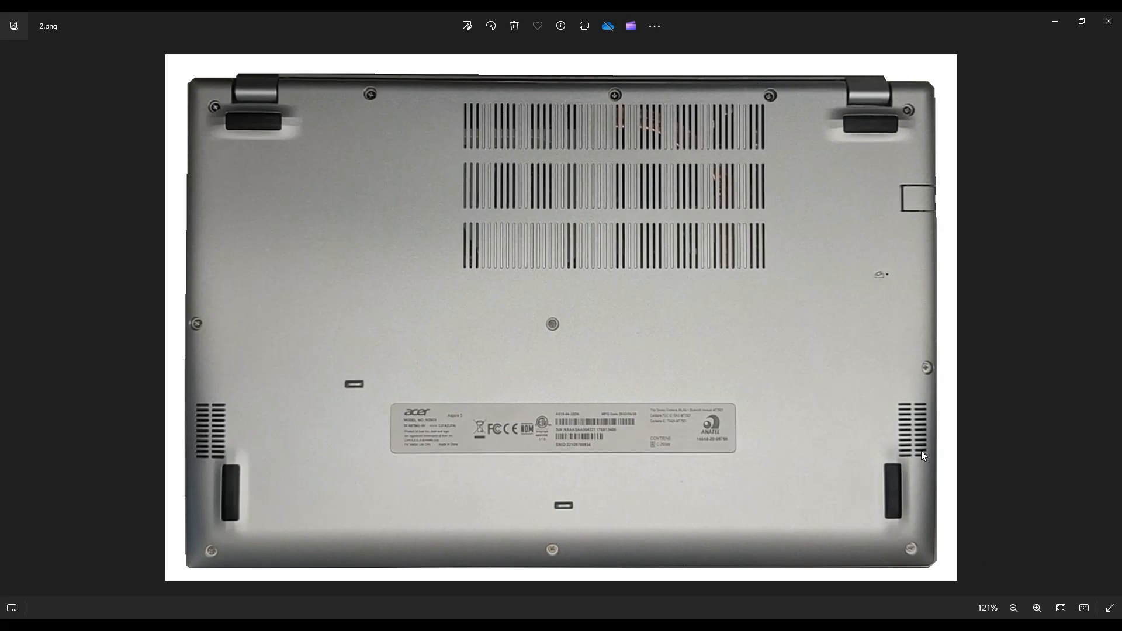
mouse_move(864, 357)
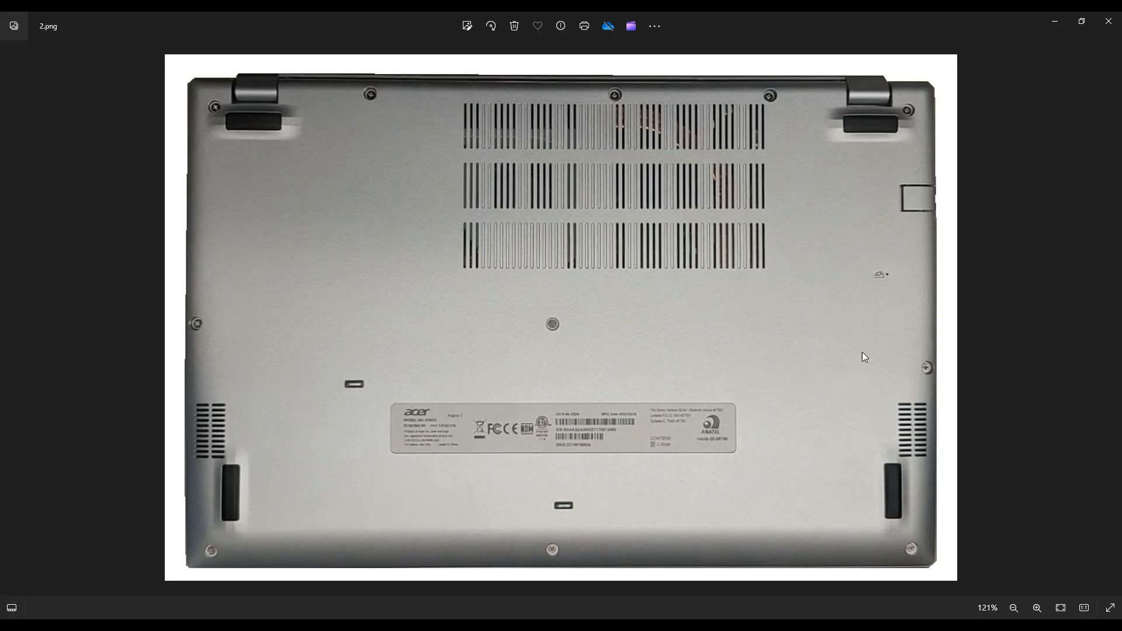
mouse_move(557, 188)
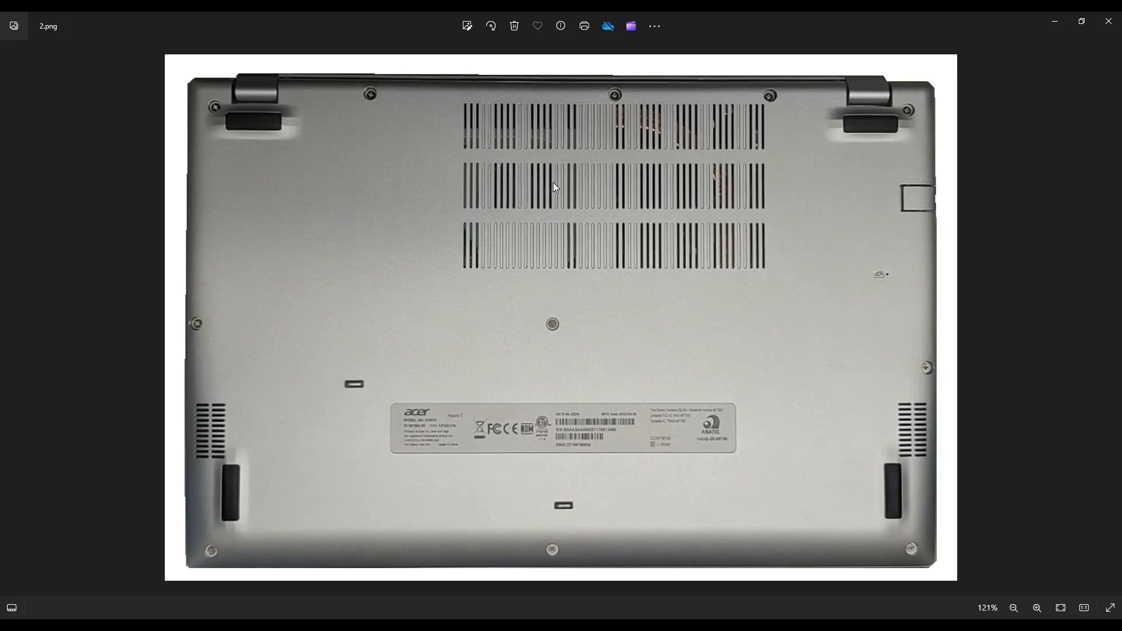
mouse_move(1006, 325)
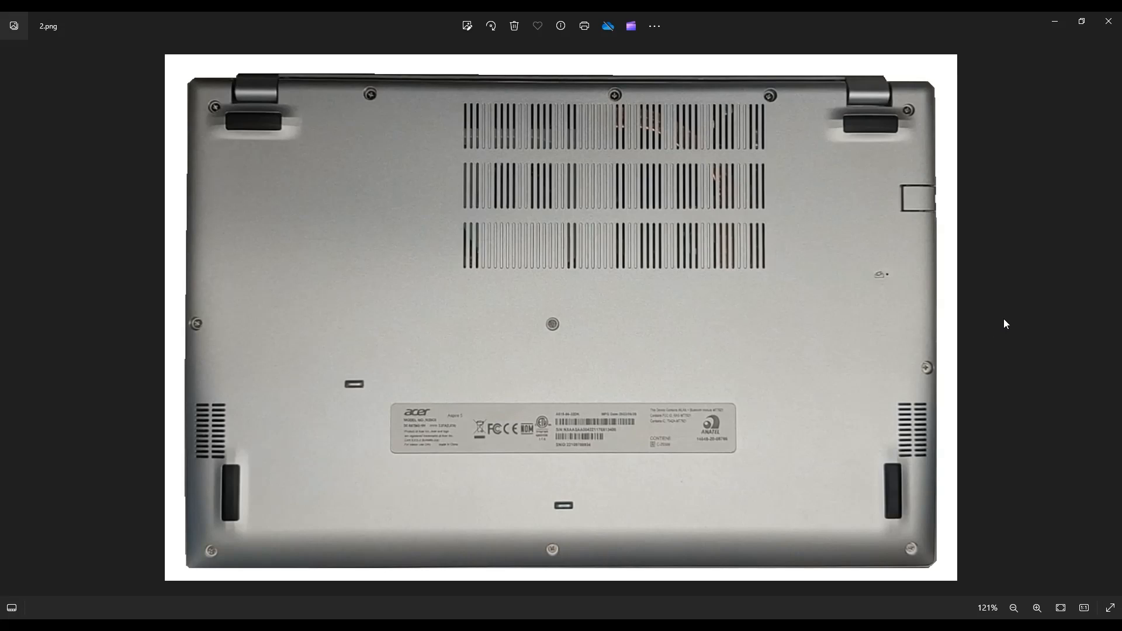
mouse_move(503, 78)
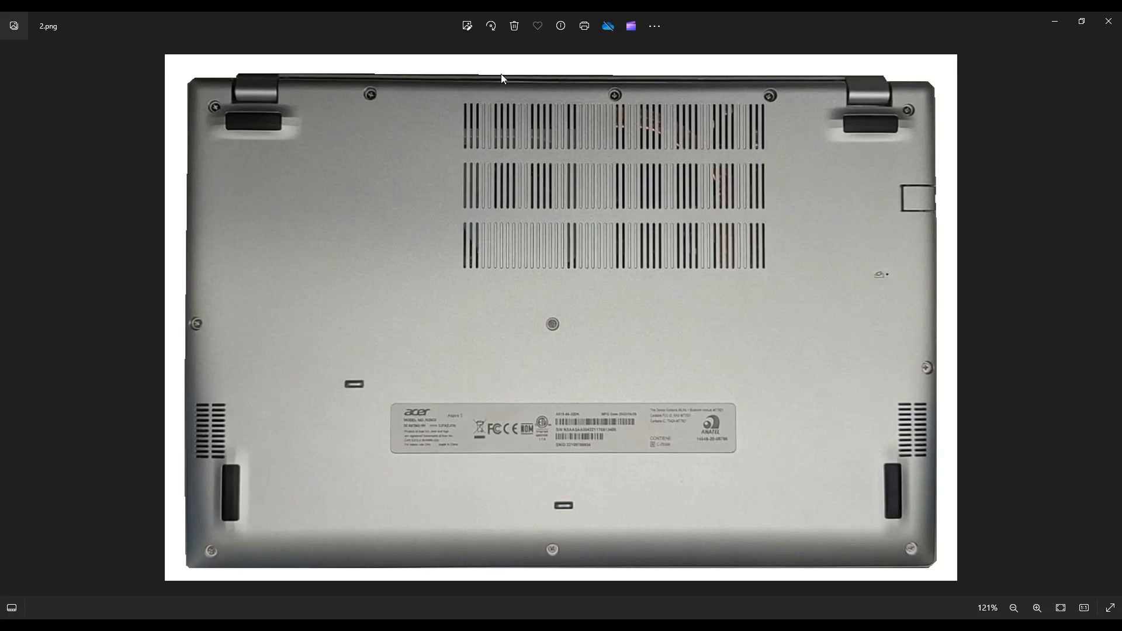
mouse_move(258, 557)
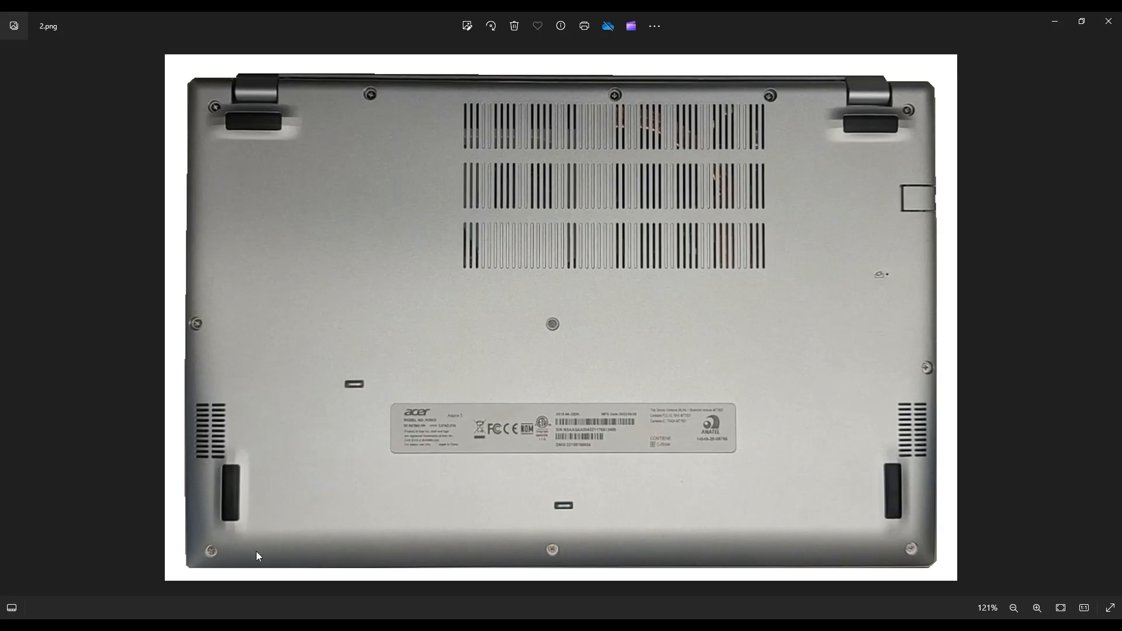
mouse_move(959, 539)
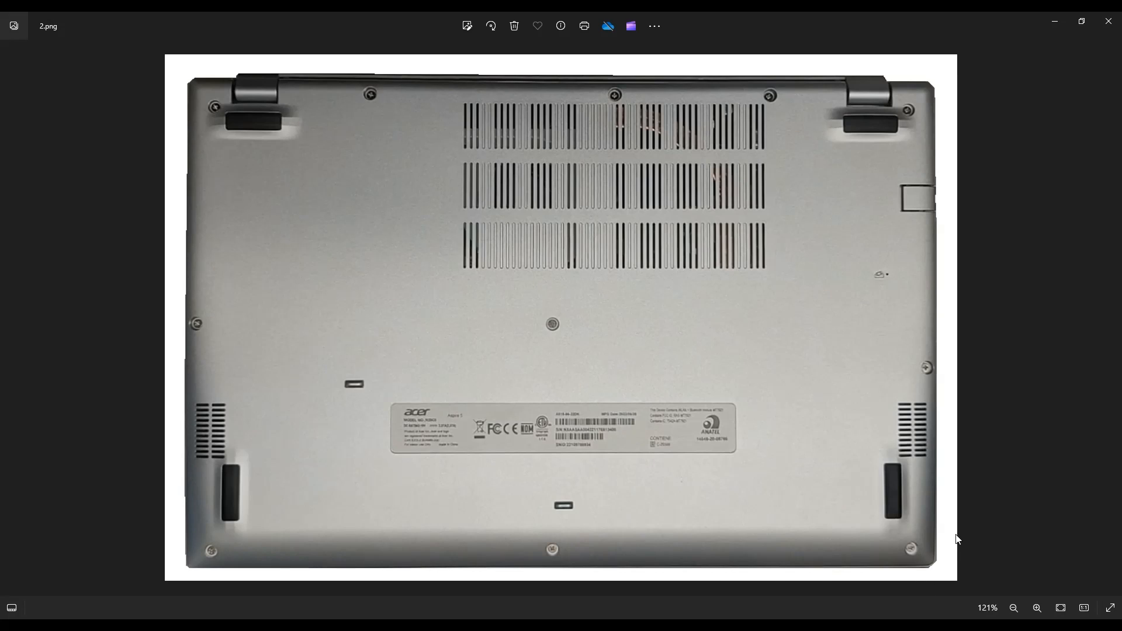
mouse_move(434, 302)
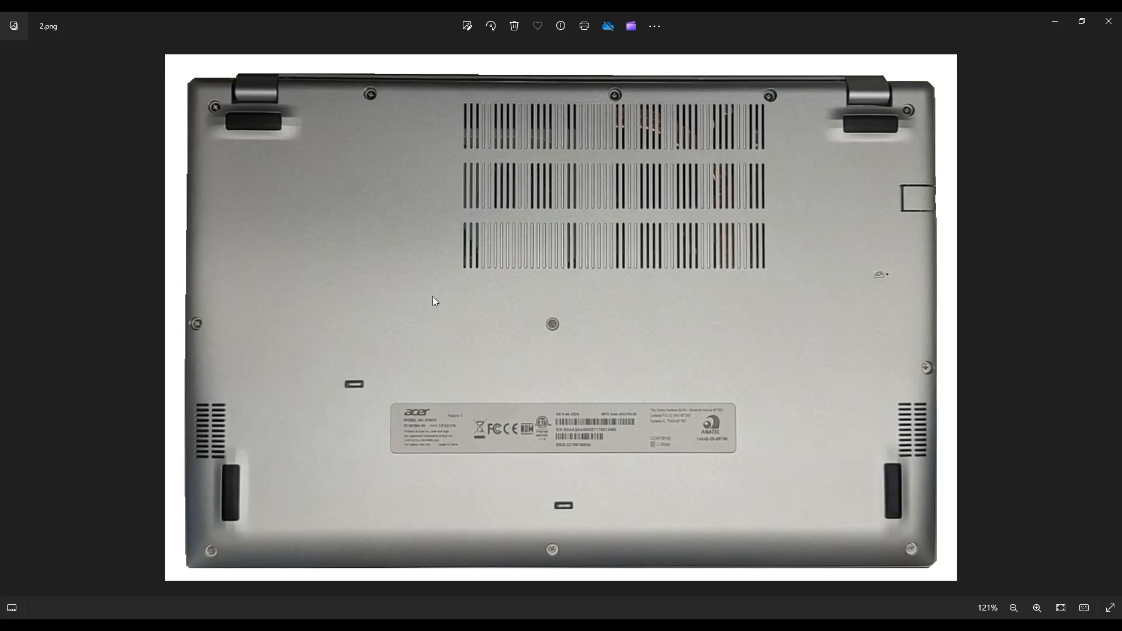
mouse_move(365, 313)
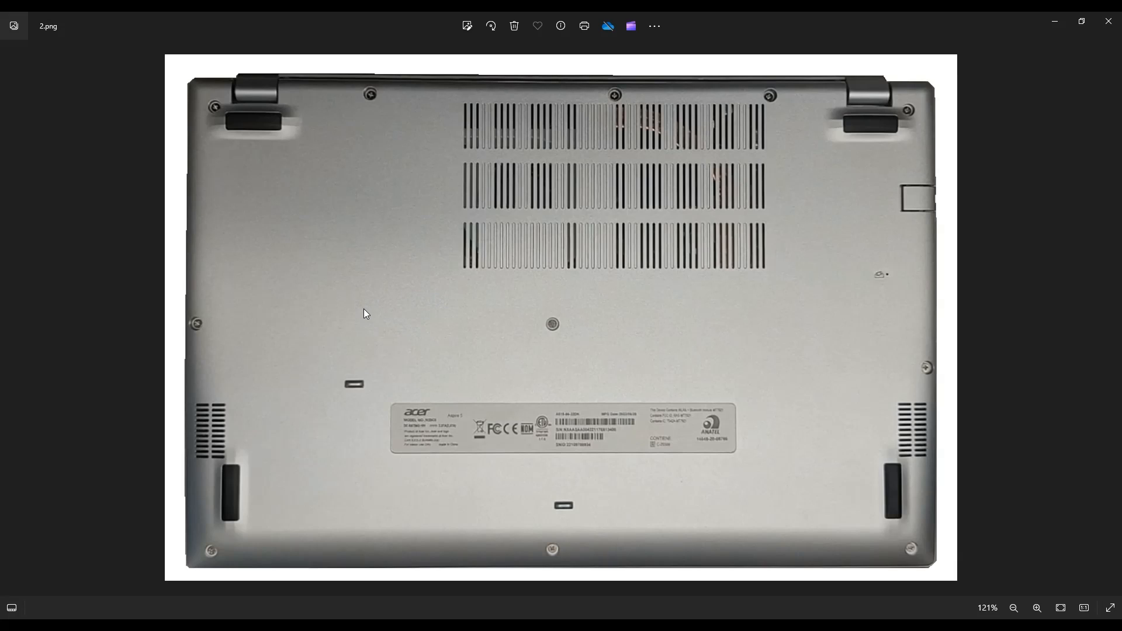
mouse_move(187, 235)
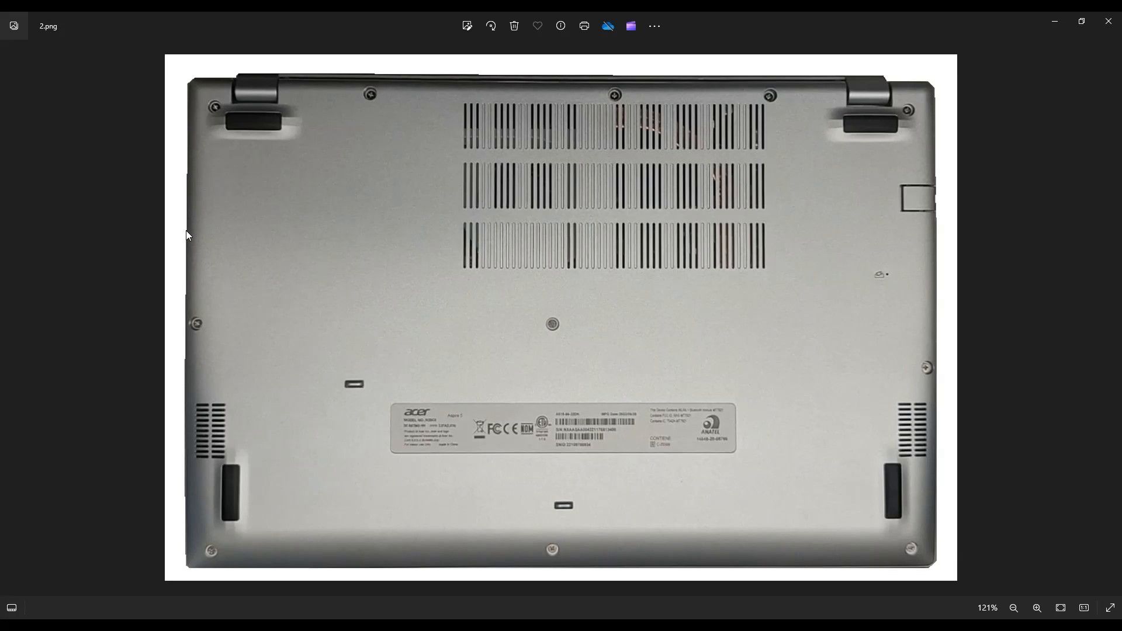
mouse_move(700, 122)
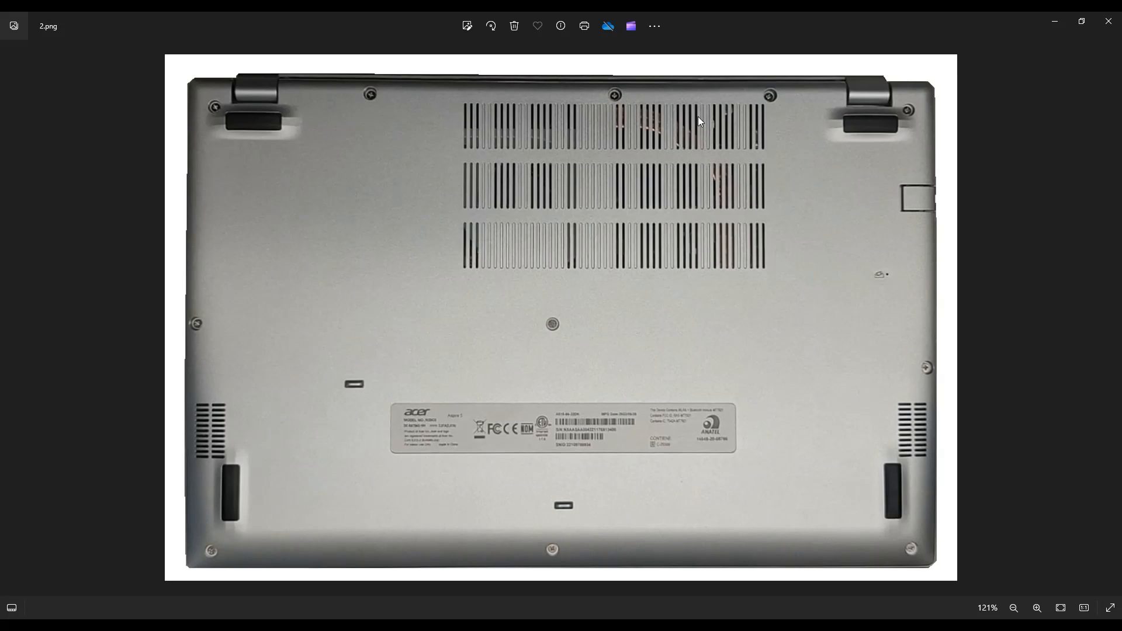
mouse_move(565, 235)
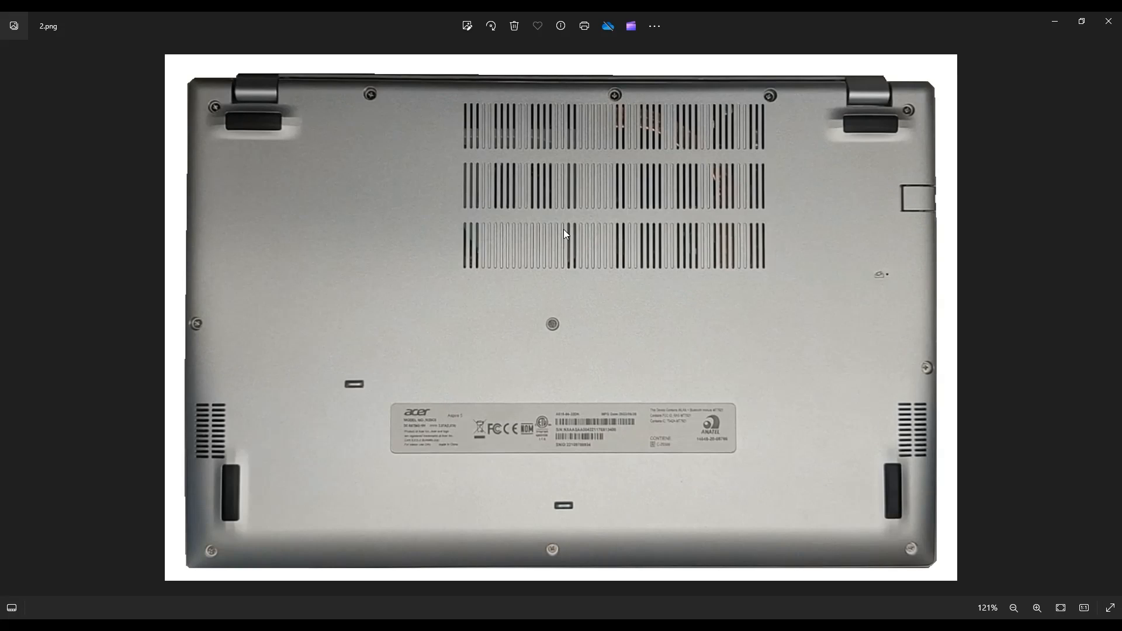
mouse_move(997, 306)
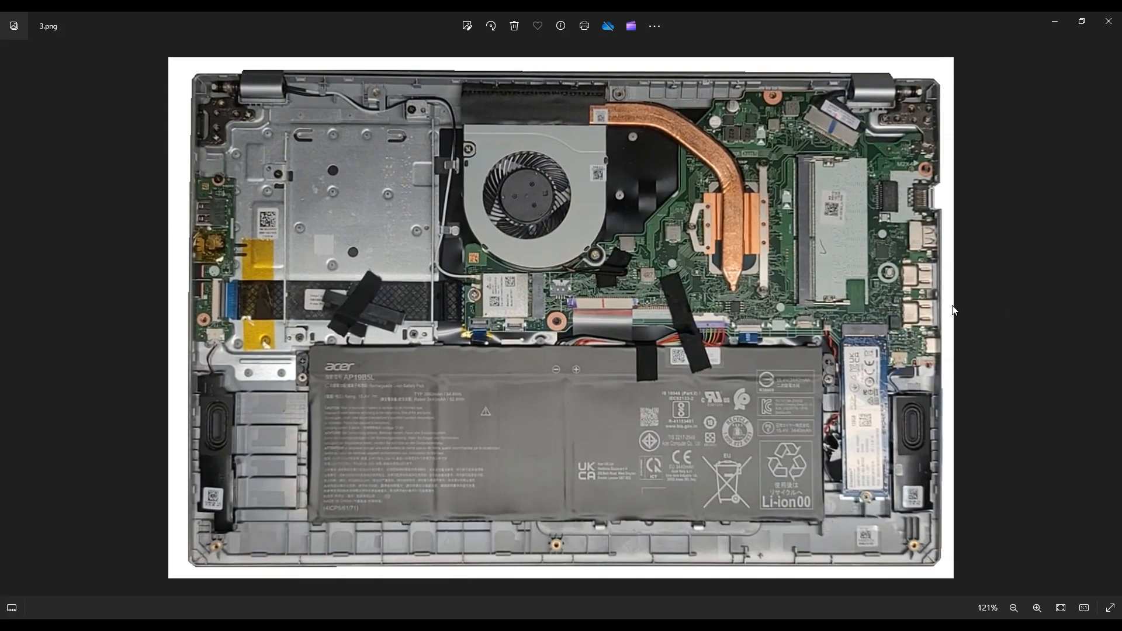
mouse_move(731, 412)
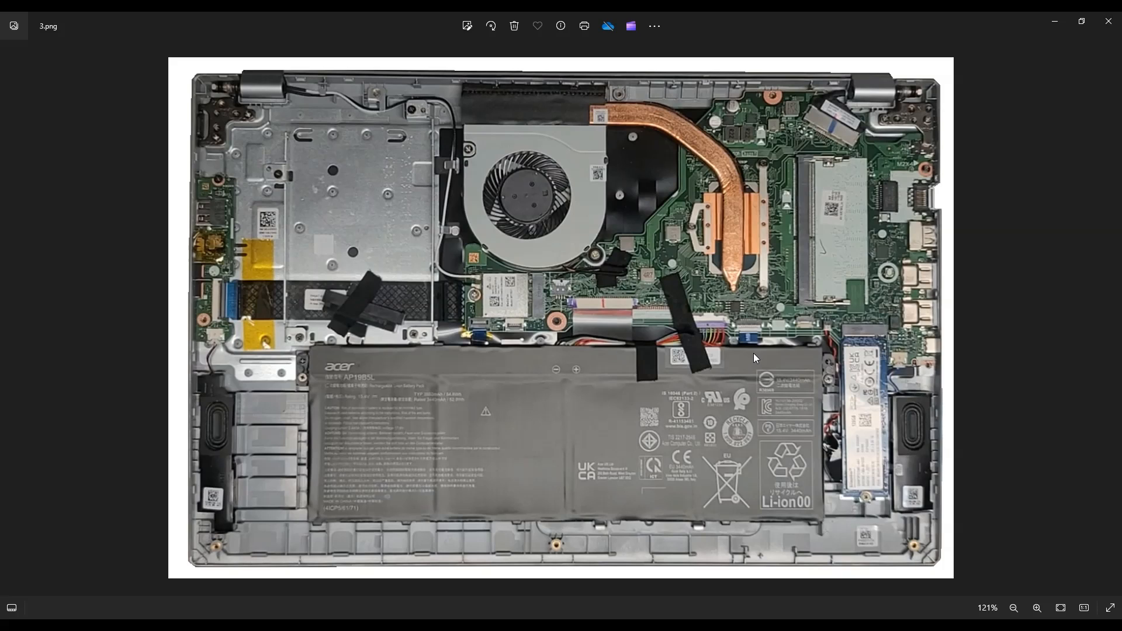
mouse_move(465, 437)
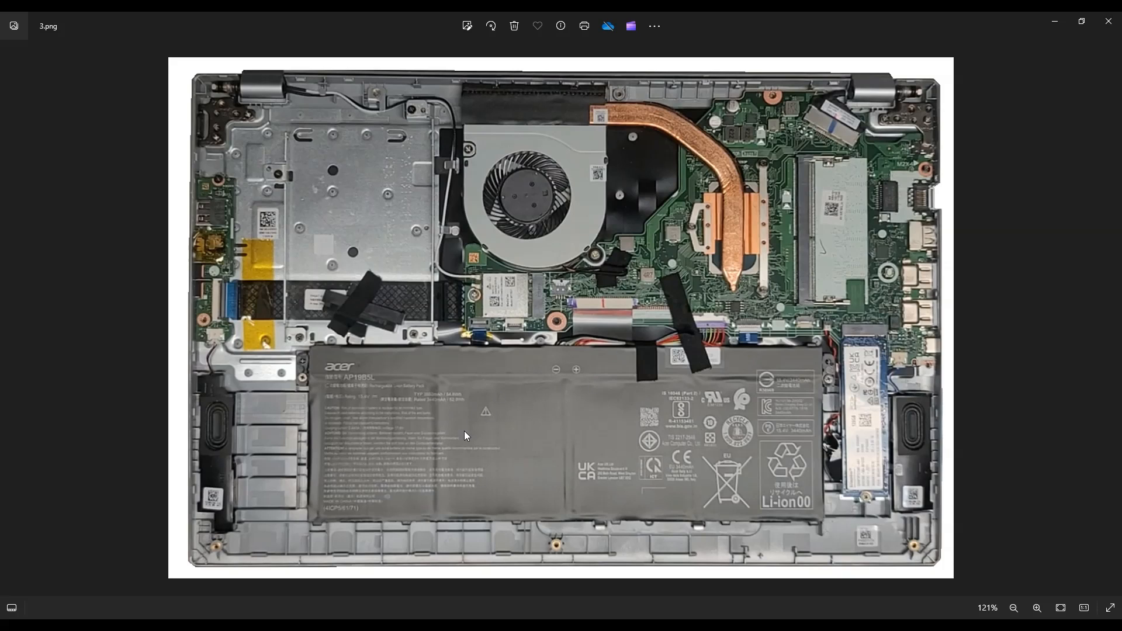
mouse_move(618, 451)
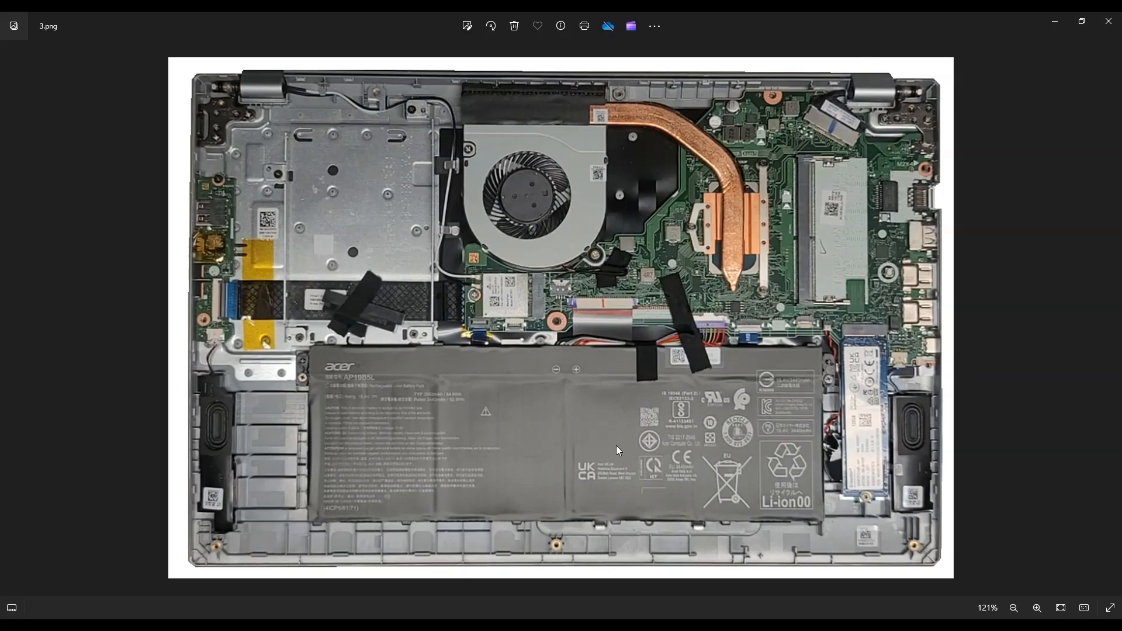
mouse_move(596, 478)
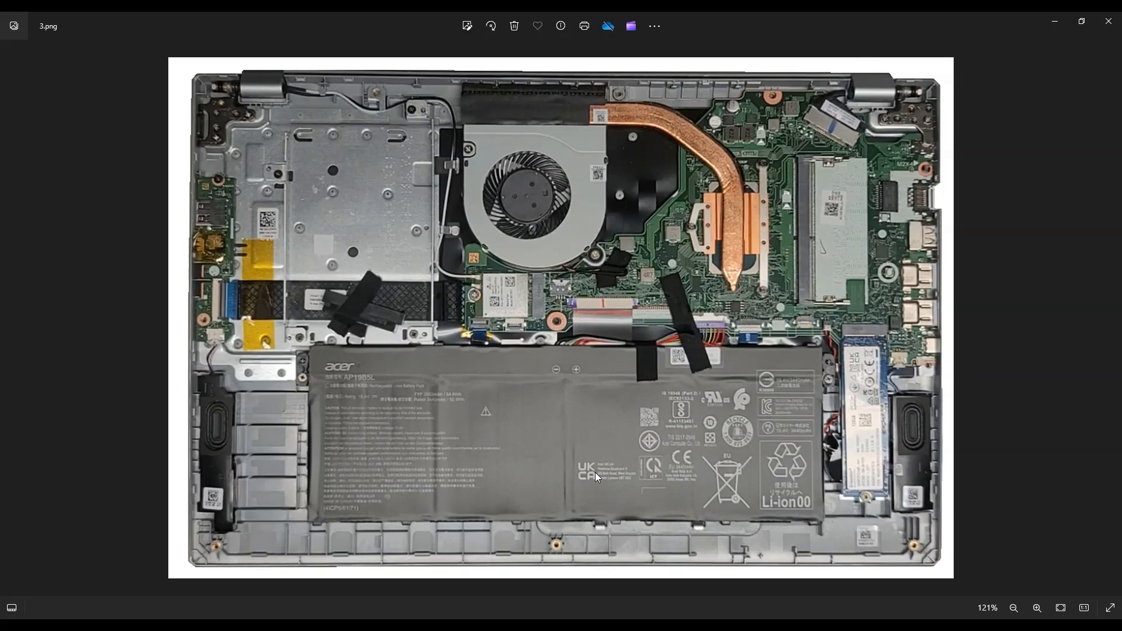
mouse_move(627, 449)
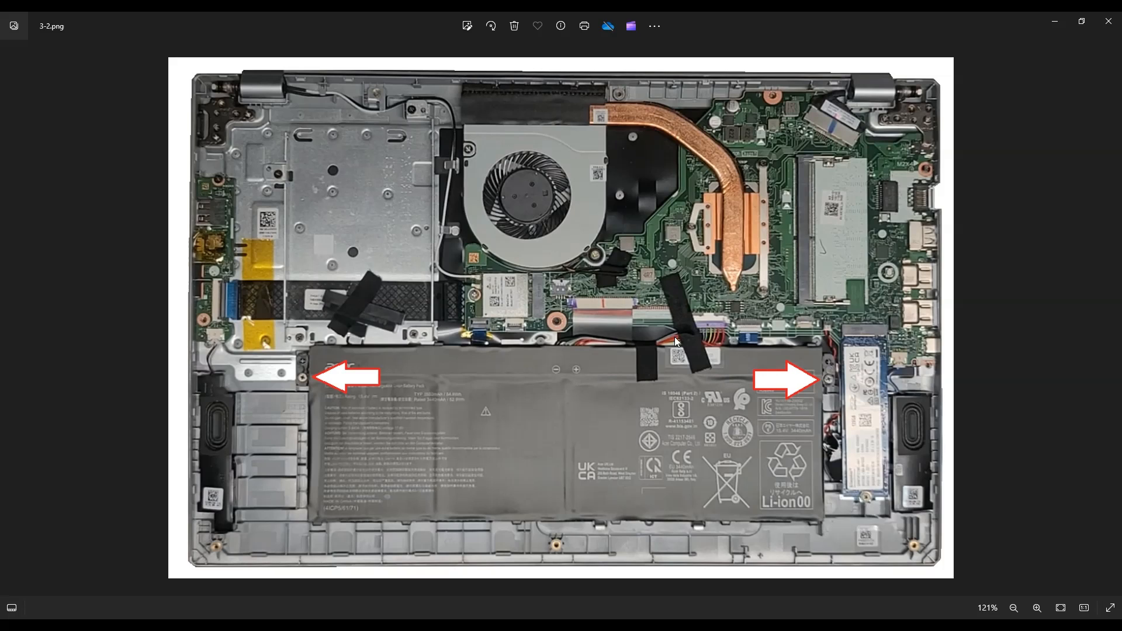
mouse_move(755, 344)
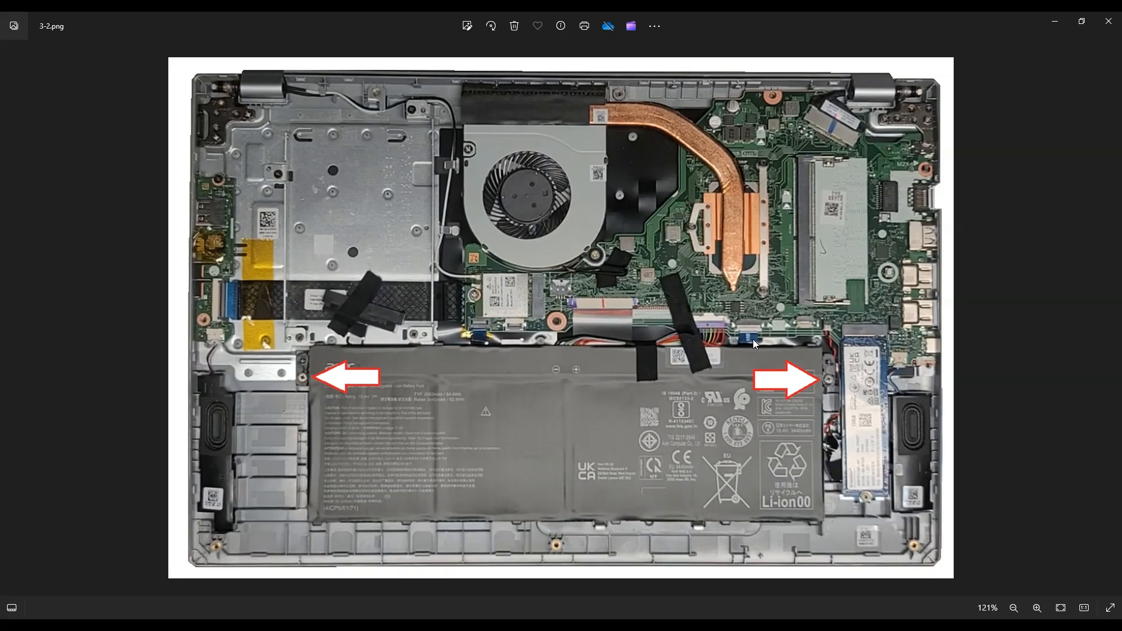
mouse_move(692, 337)
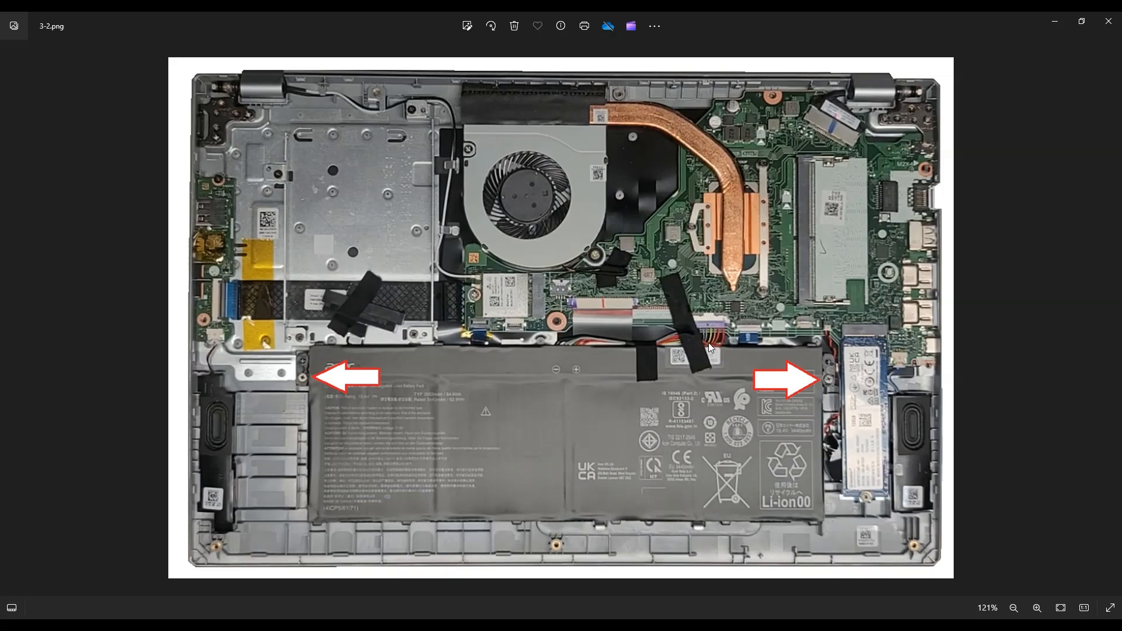
mouse_move(729, 332)
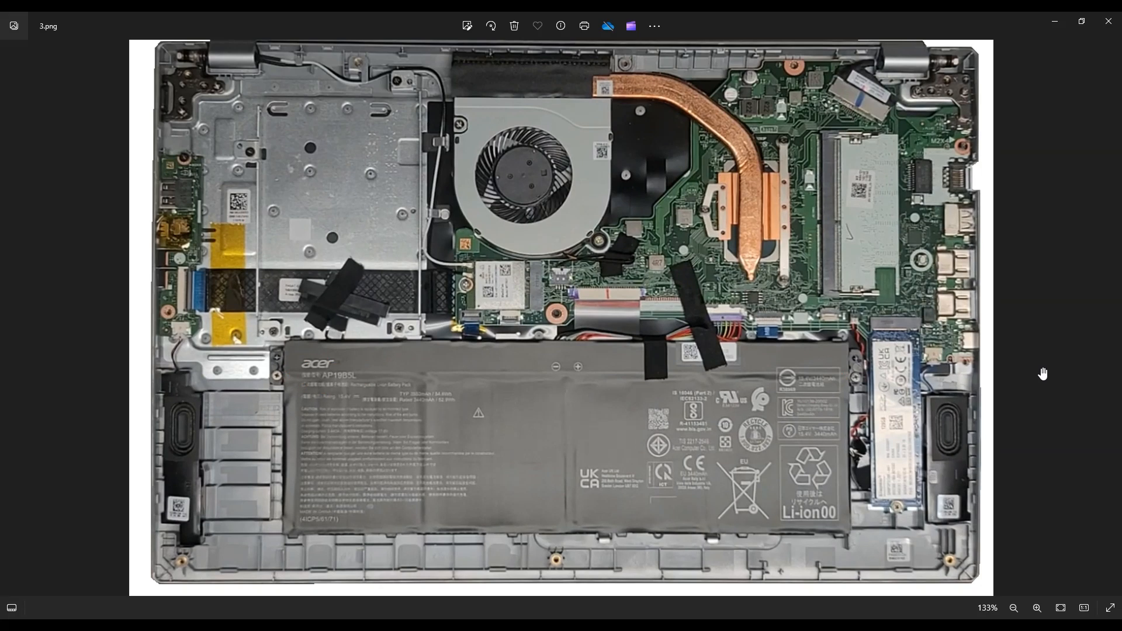
mouse_move(721, 285)
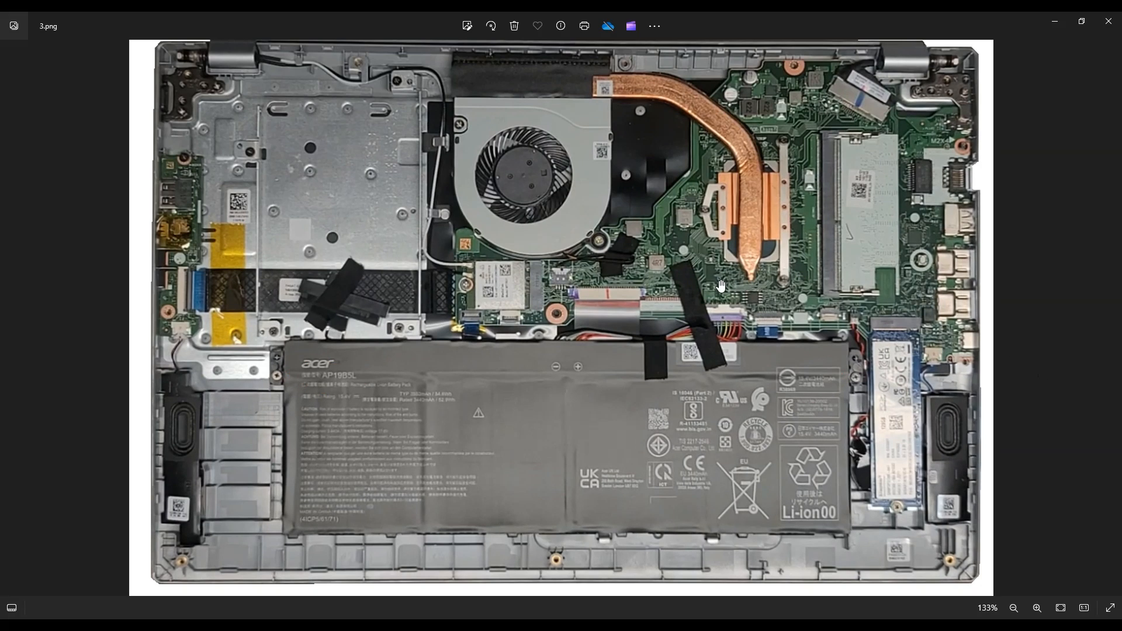
mouse_move(804, 221)
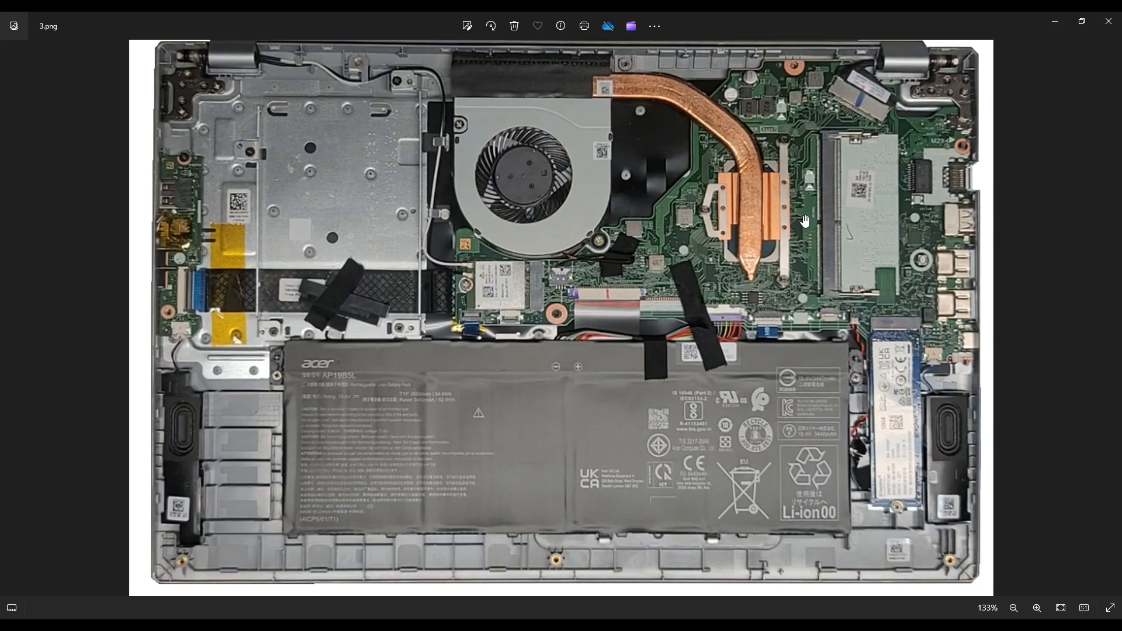
mouse_move(930, 464)
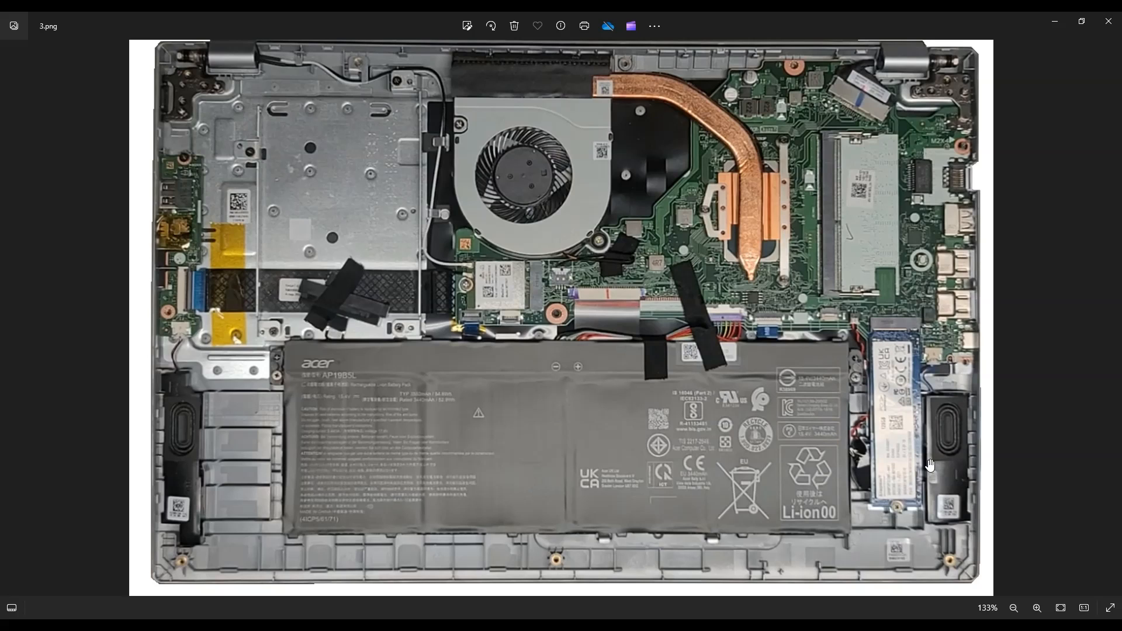
mouse_move(888, 395)
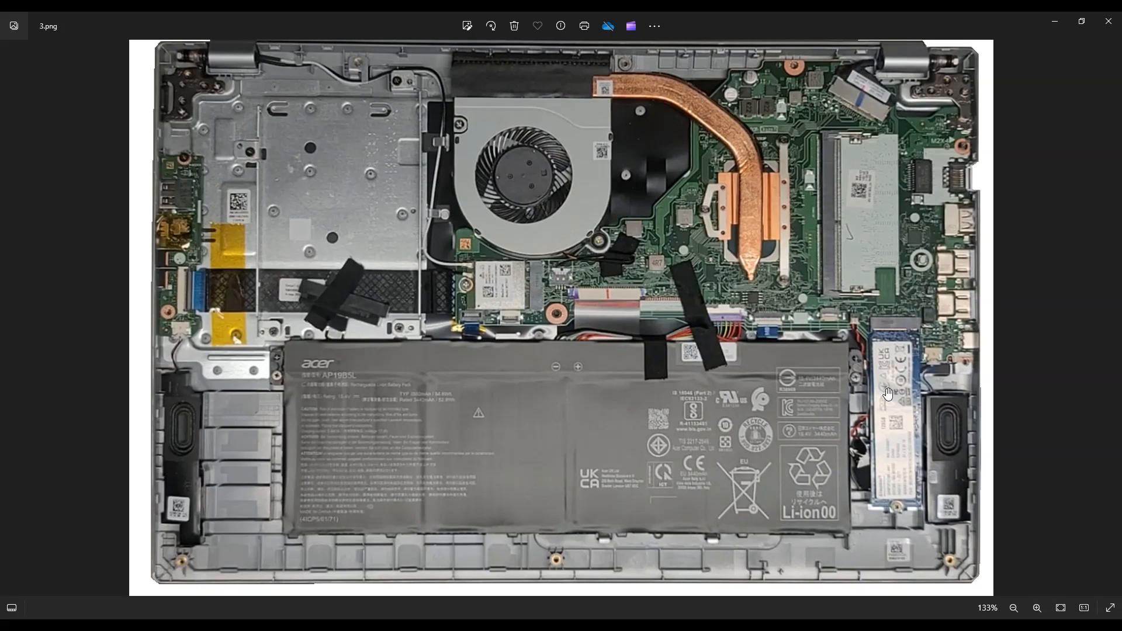
mouse_move(717, 211)
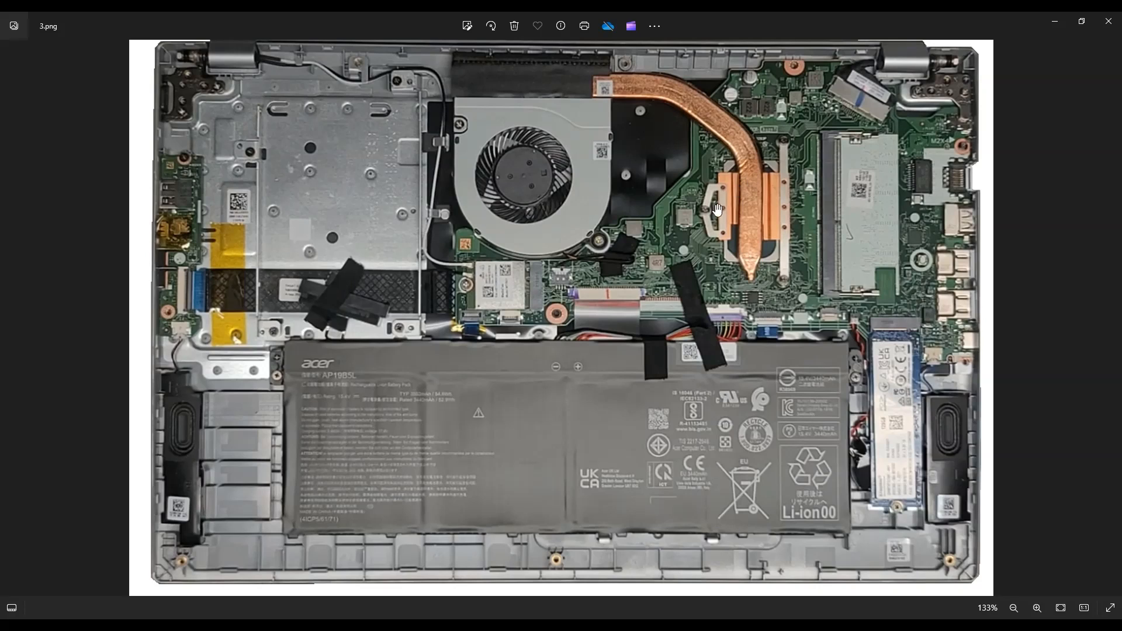
mouse_move(789, 302)
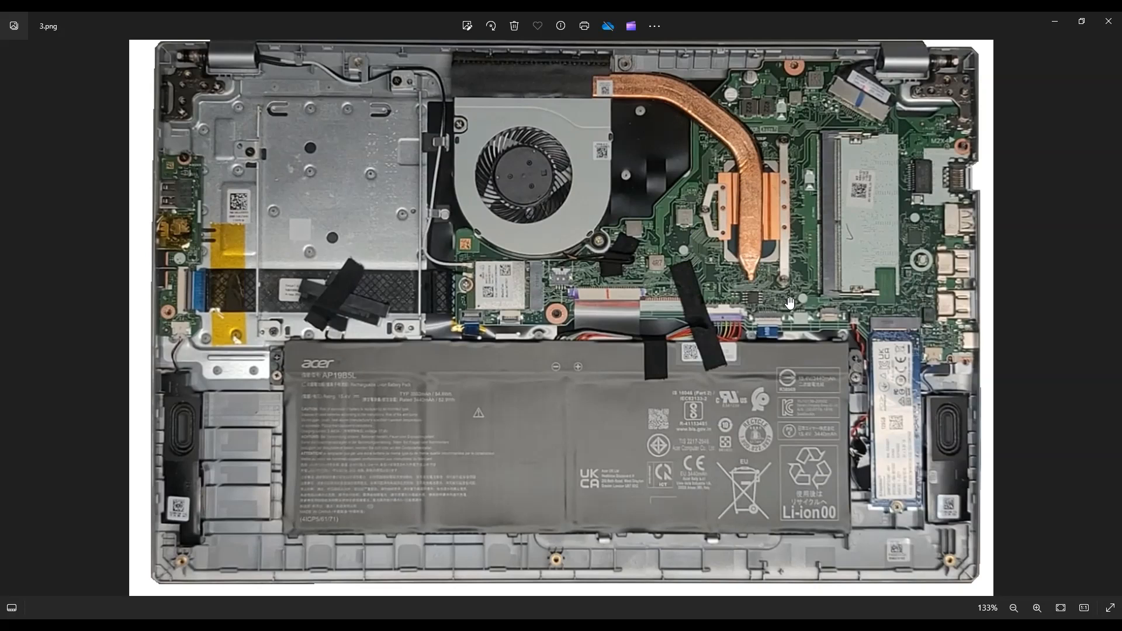
mouse_move(773, 307)
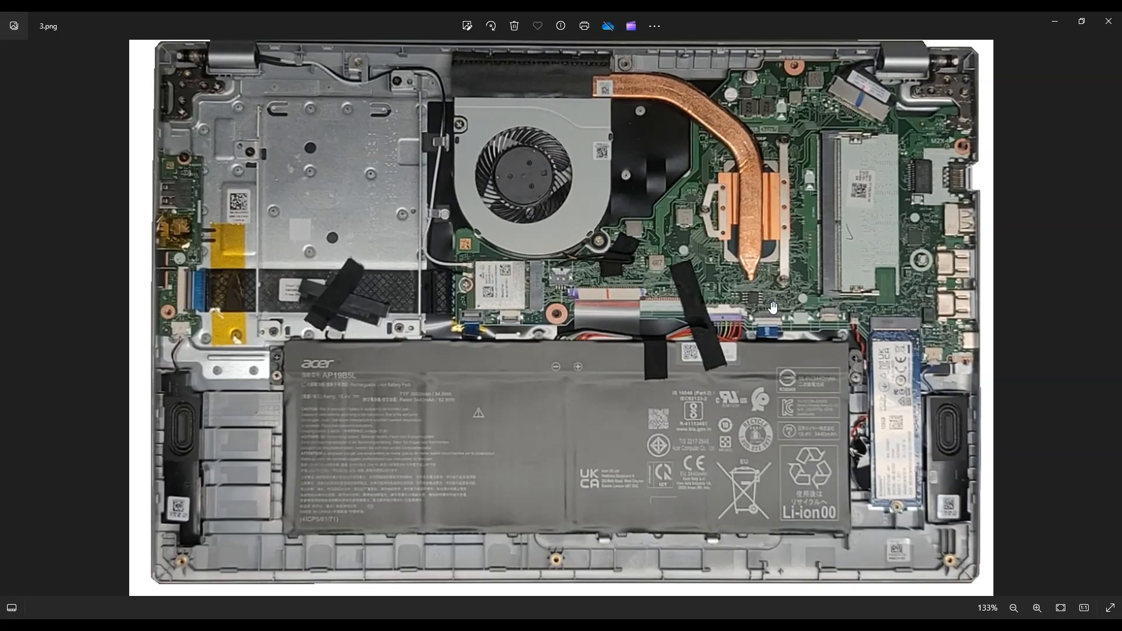
mouse_move(908, 141)
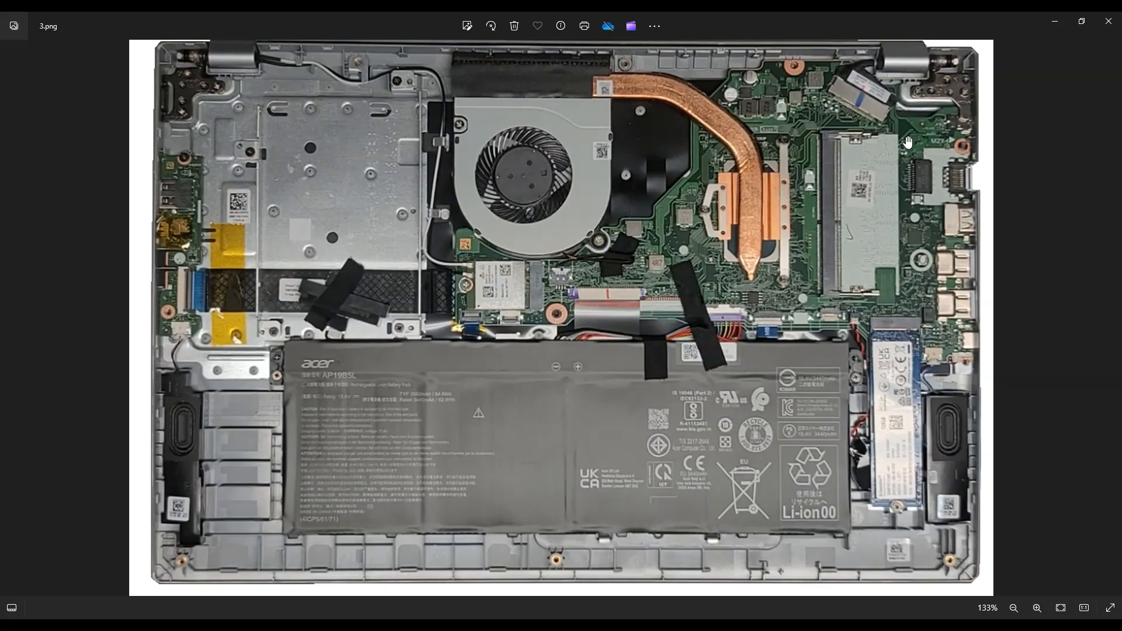
mouse_move(908, 184)
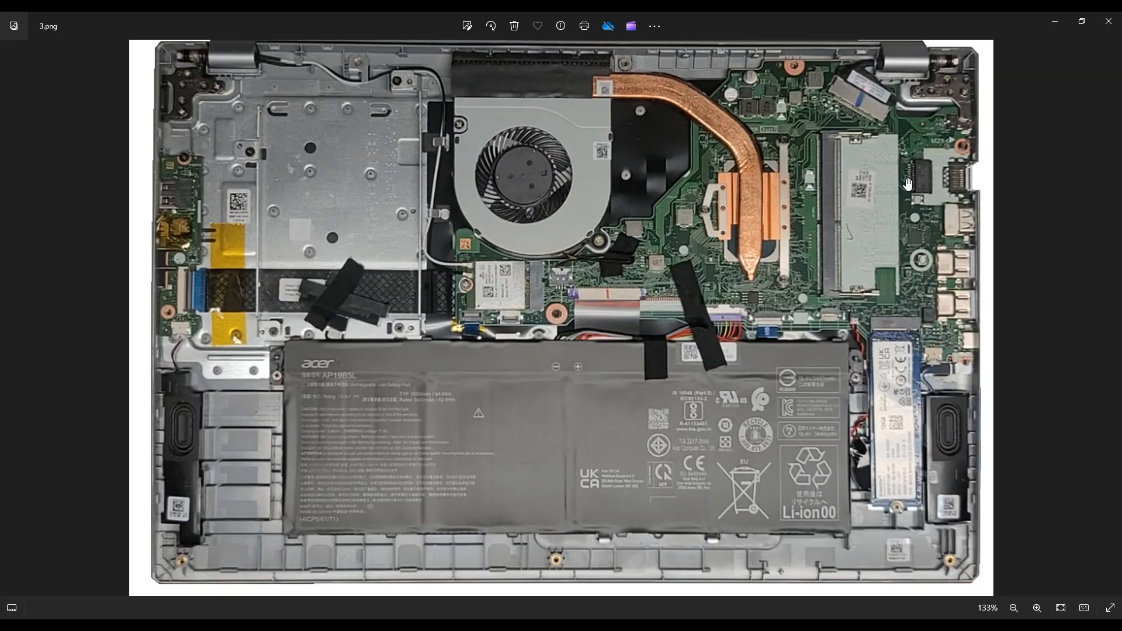
mouse_move(1043, 212)
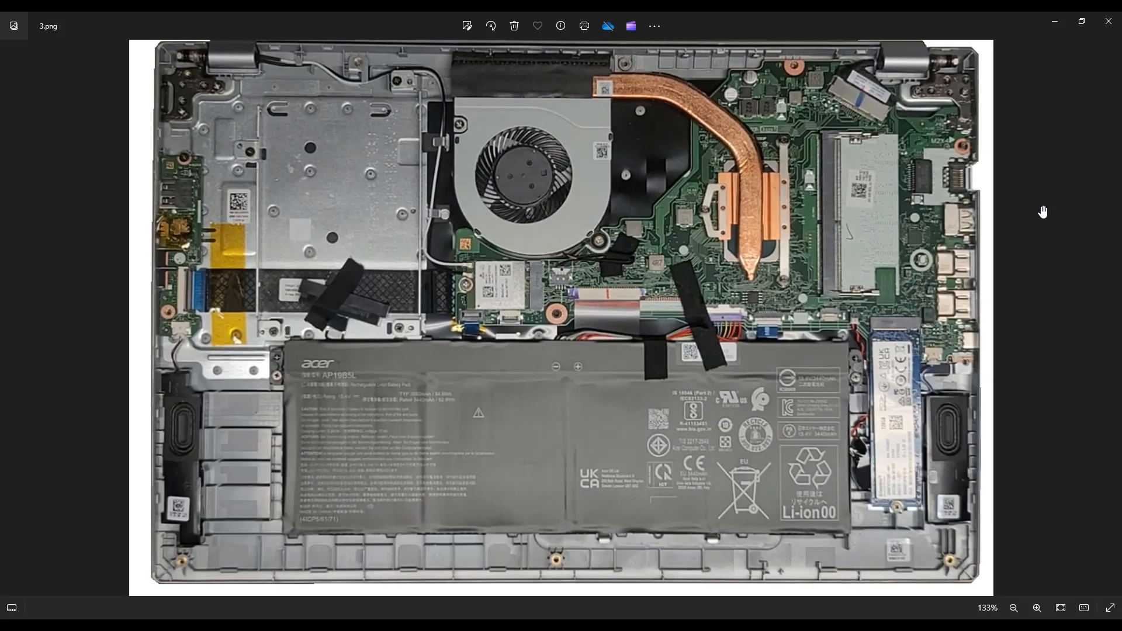
mouse_move(885, 239)
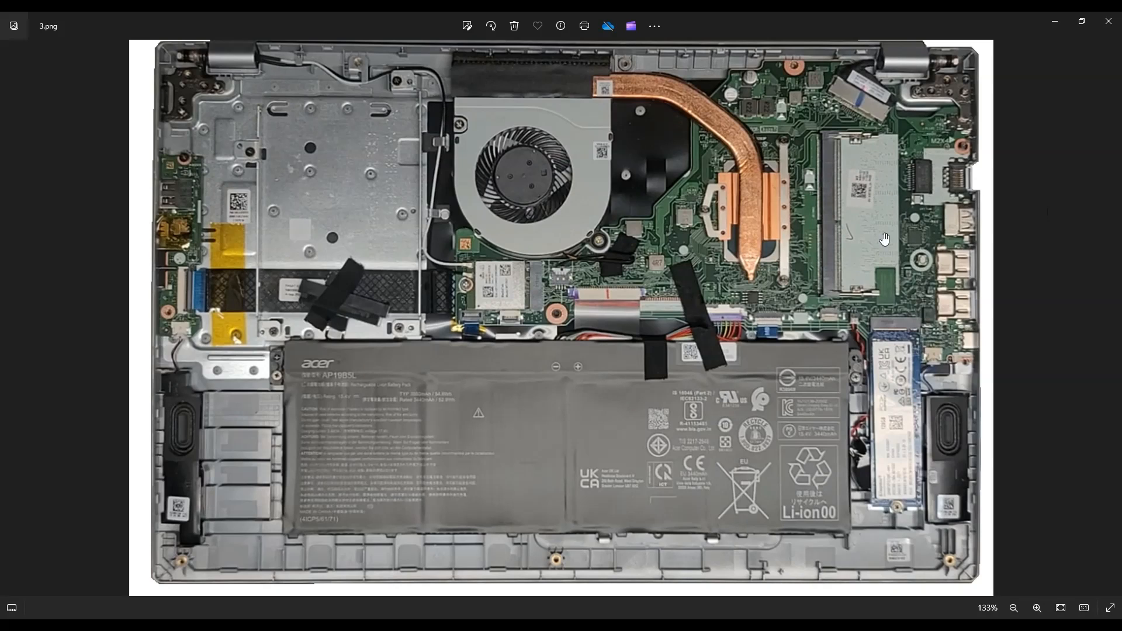
mouse_move(838, 184)
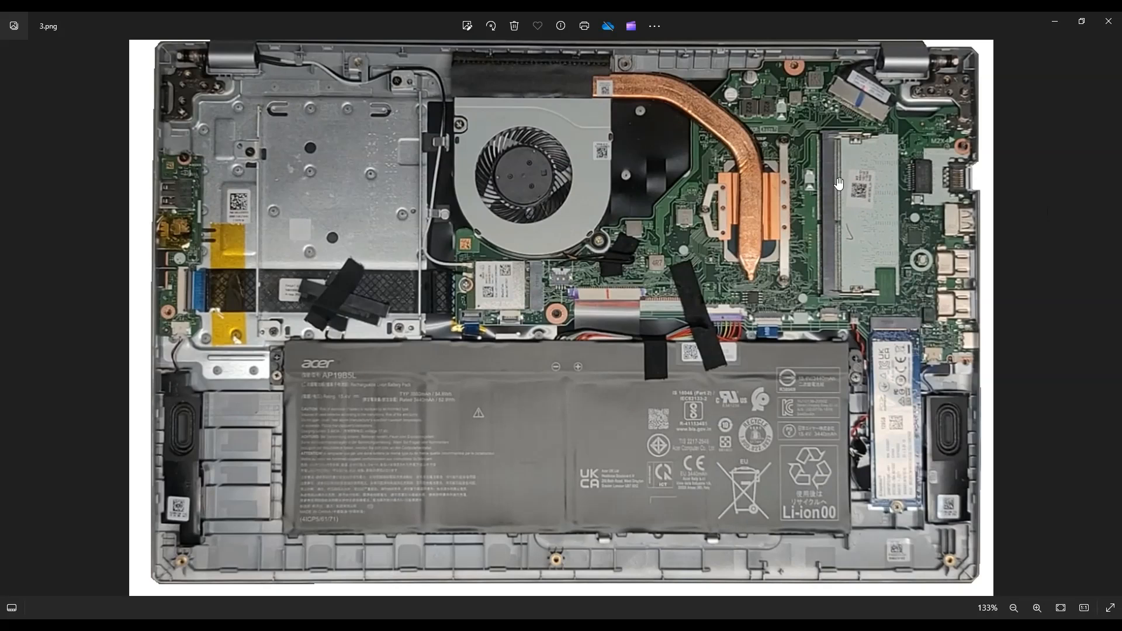
mouse_move(839, 211)
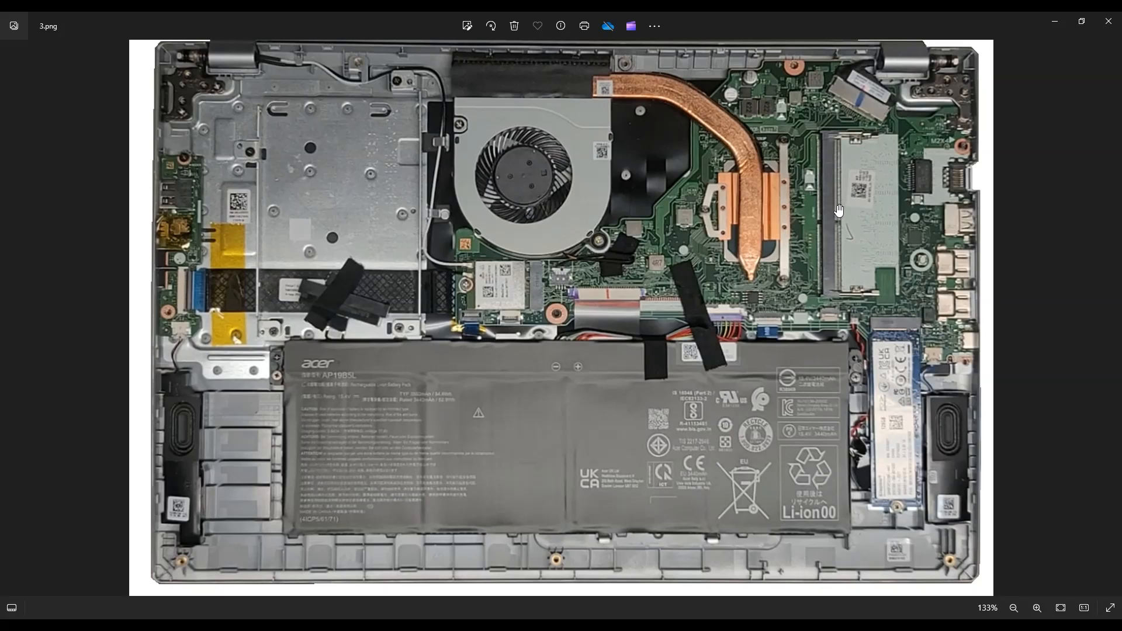
mouse_move(855, 255)
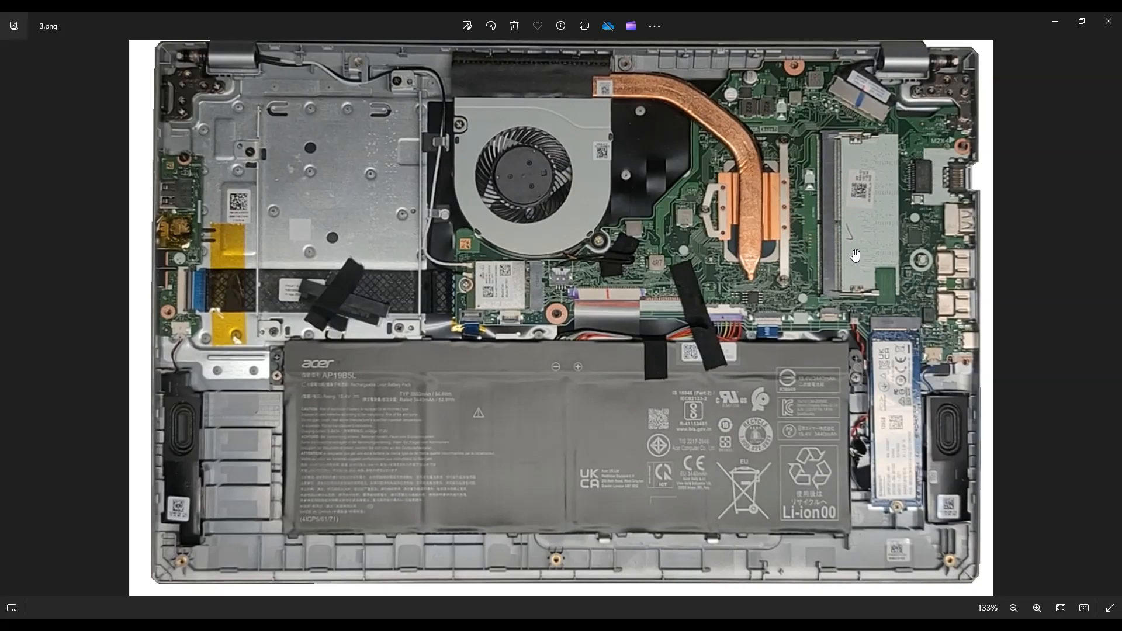
mouse_move(861, 292)
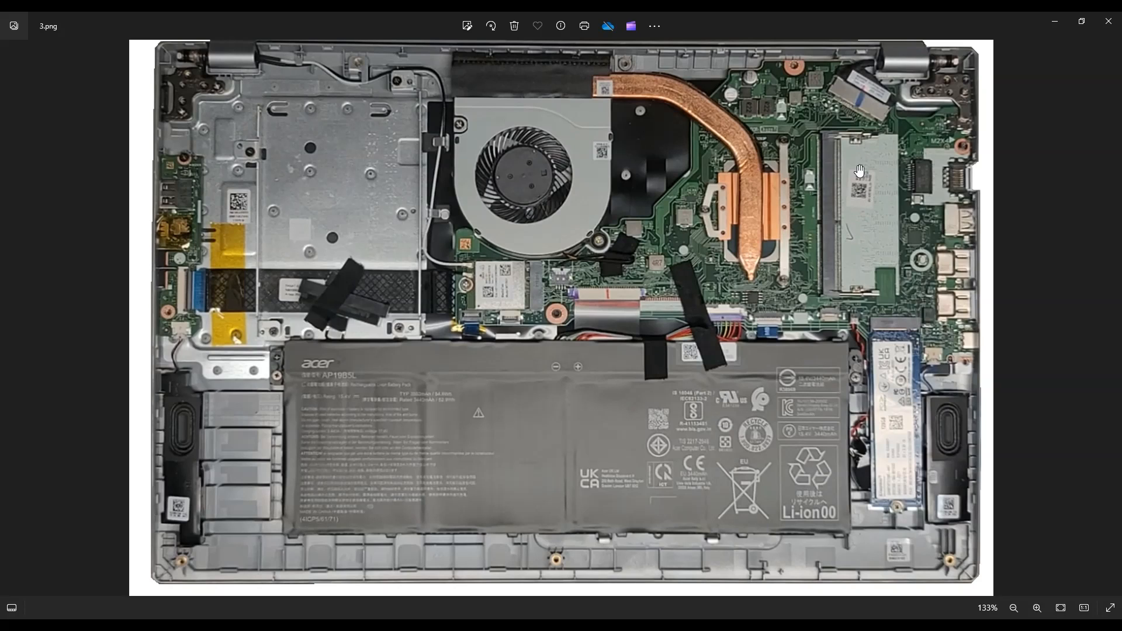
mouse_move(906, 161)
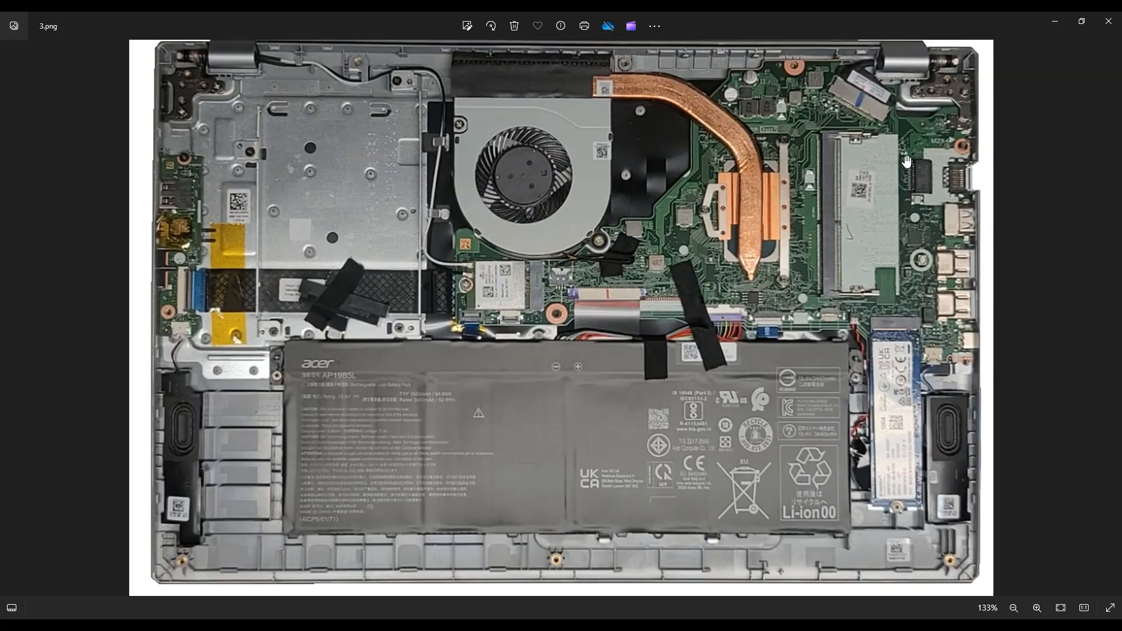
mouse_move(896, 172)
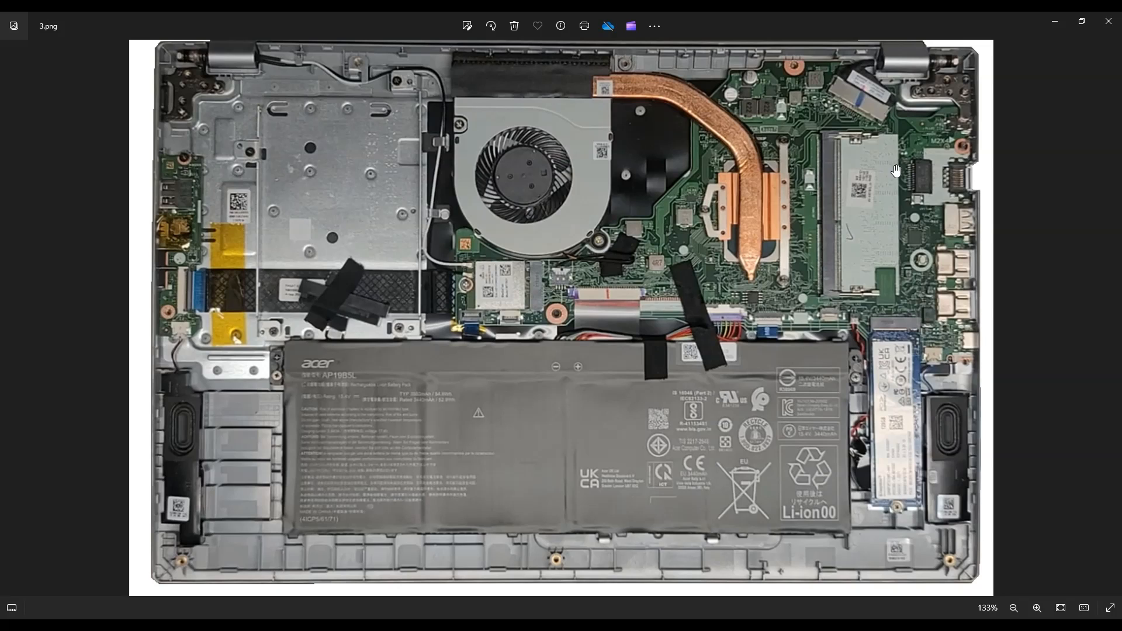
mouse_move(911, 215)
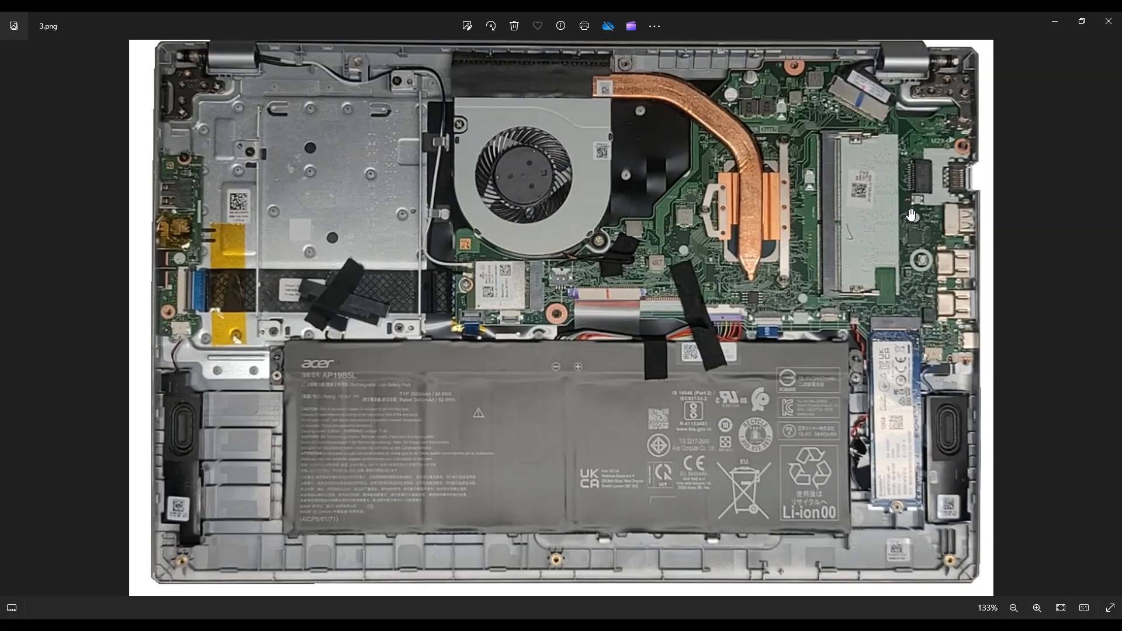
mouse_move(893, 215)
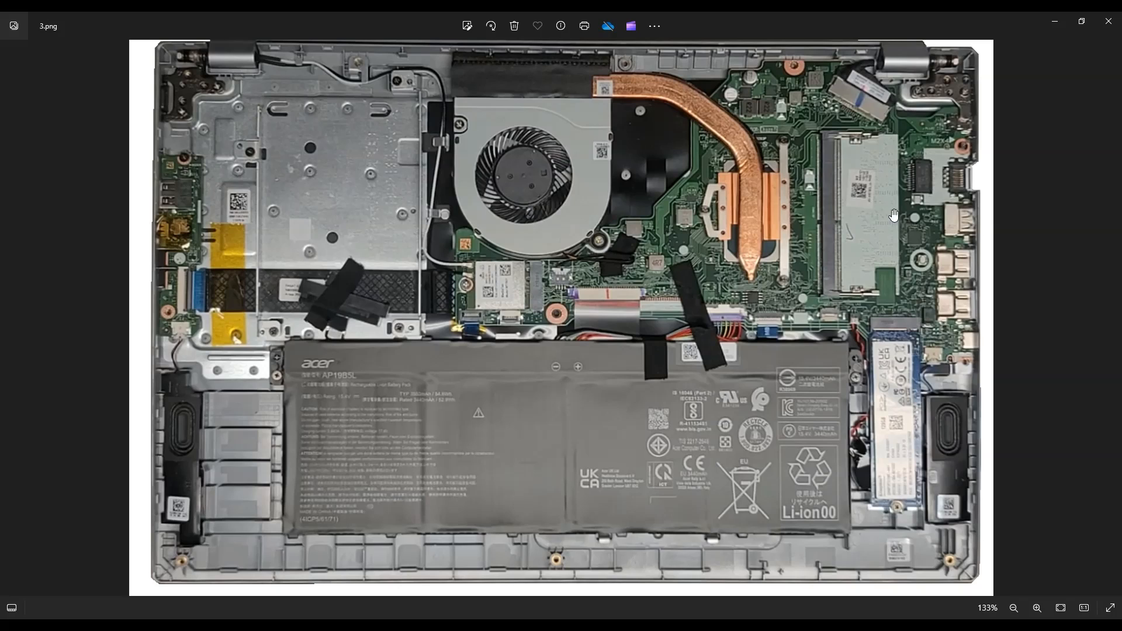
mouse_move(873, 238)
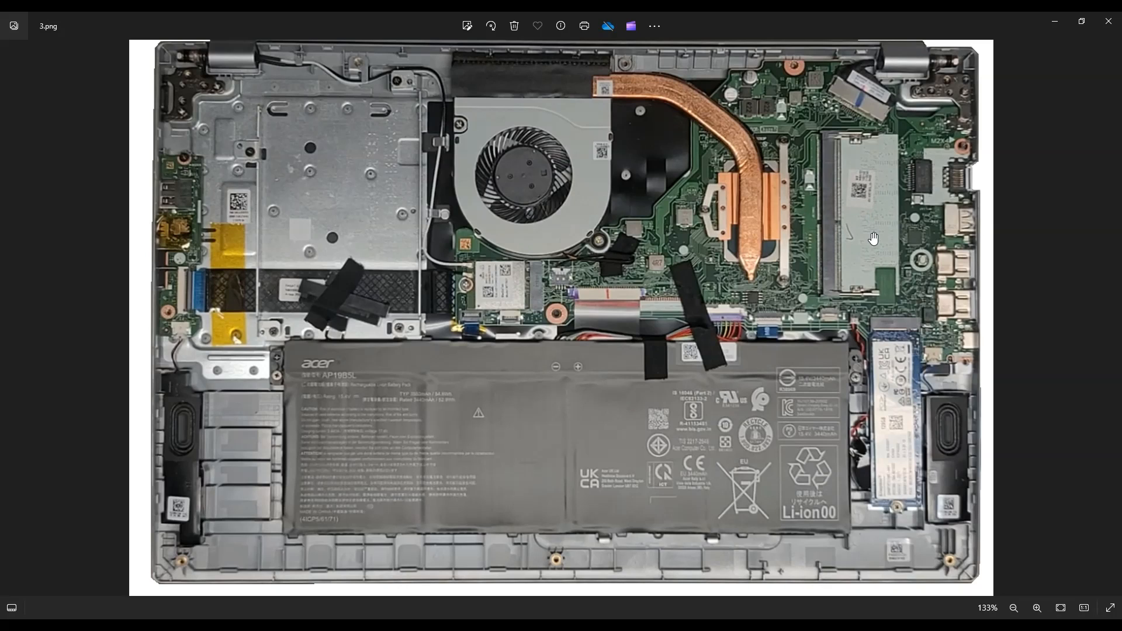
mouse_move(826, 211)
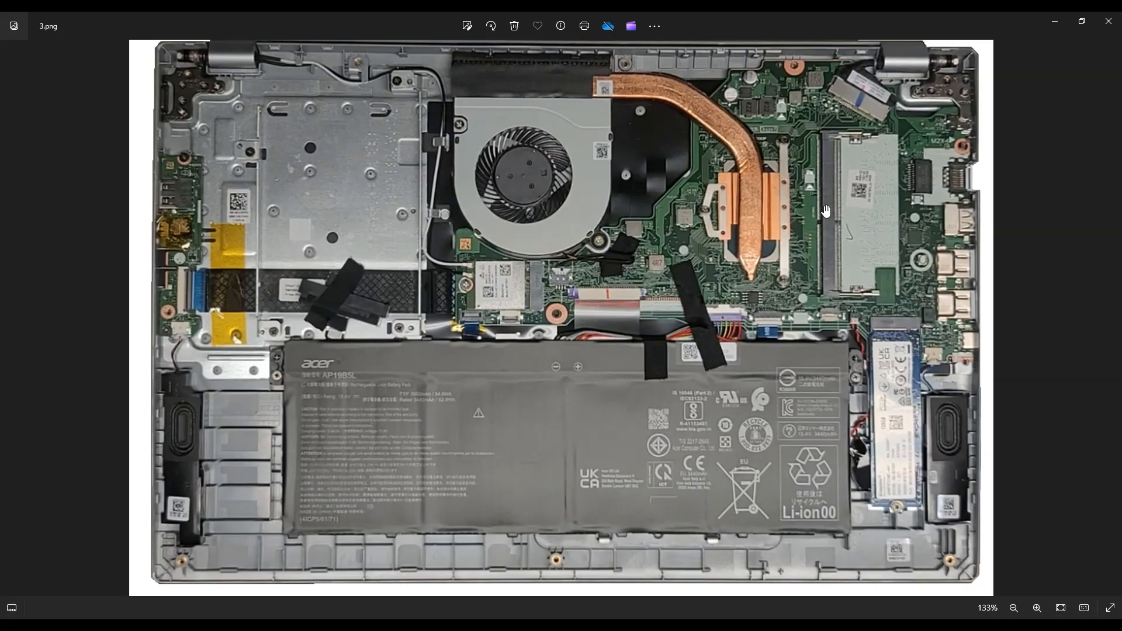
mouse_move(898, 175)
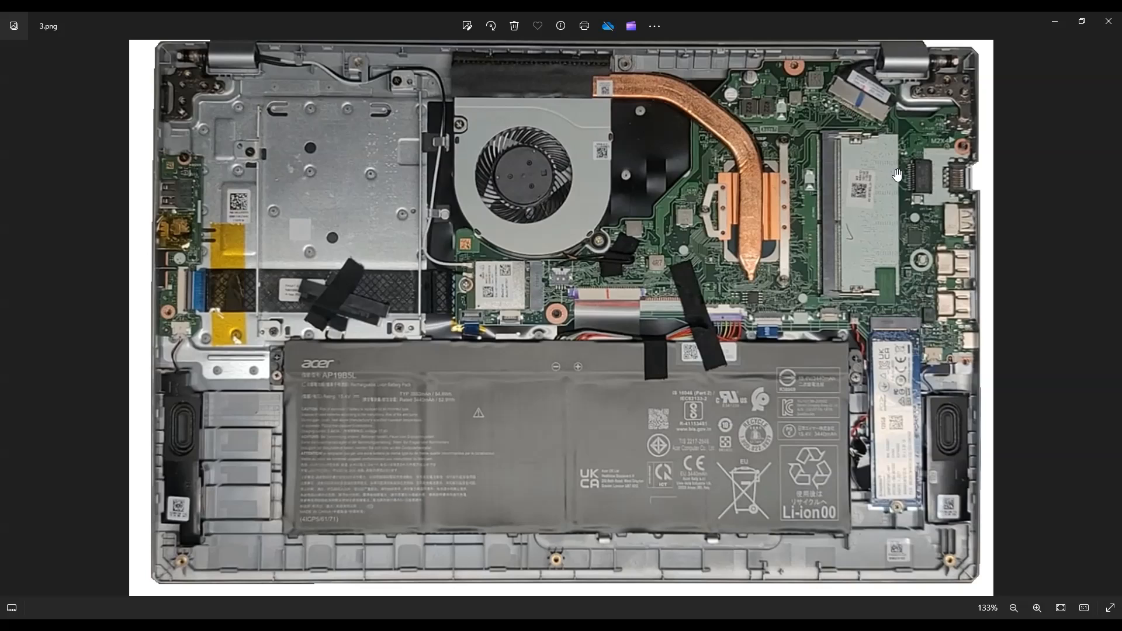
mouse_move(887, 144)
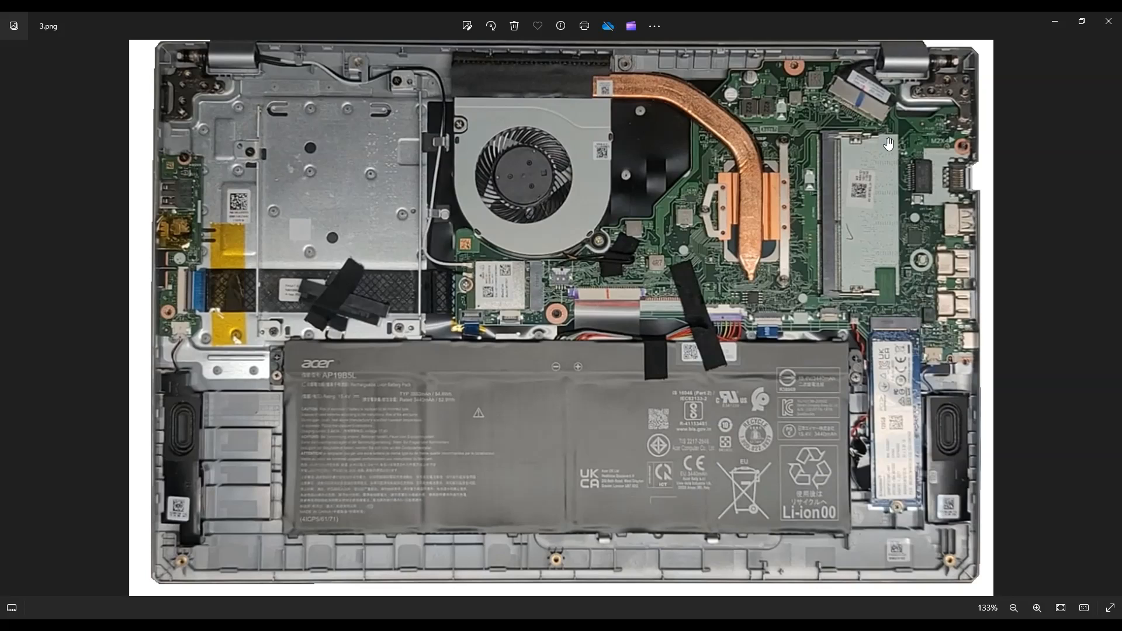
mouse_move(864, 172)
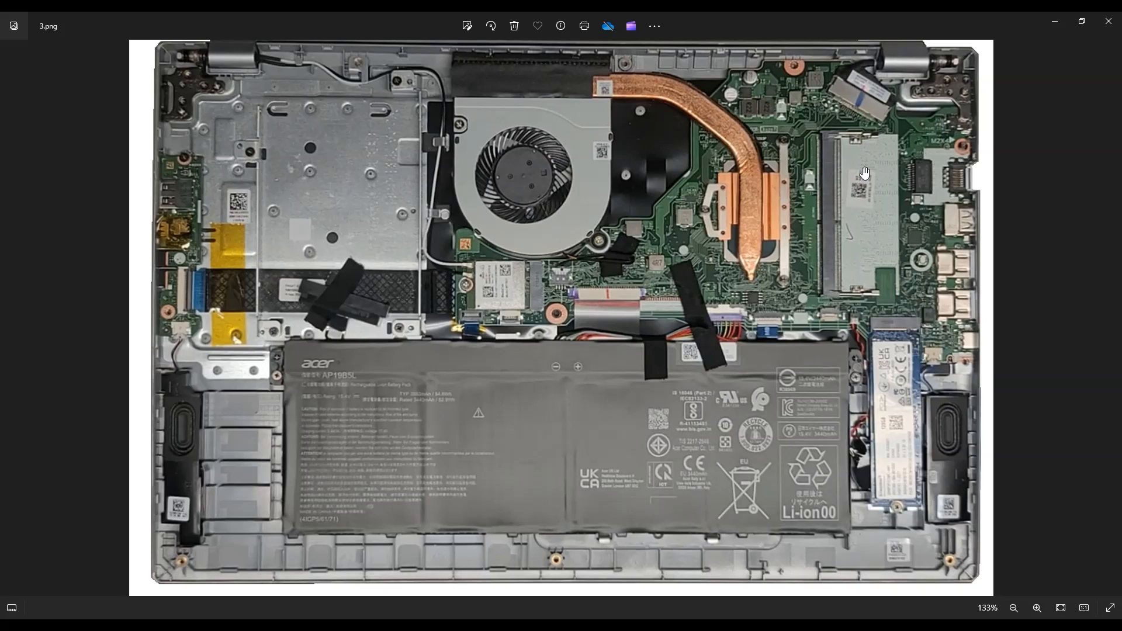
mouse_move(896, 507)
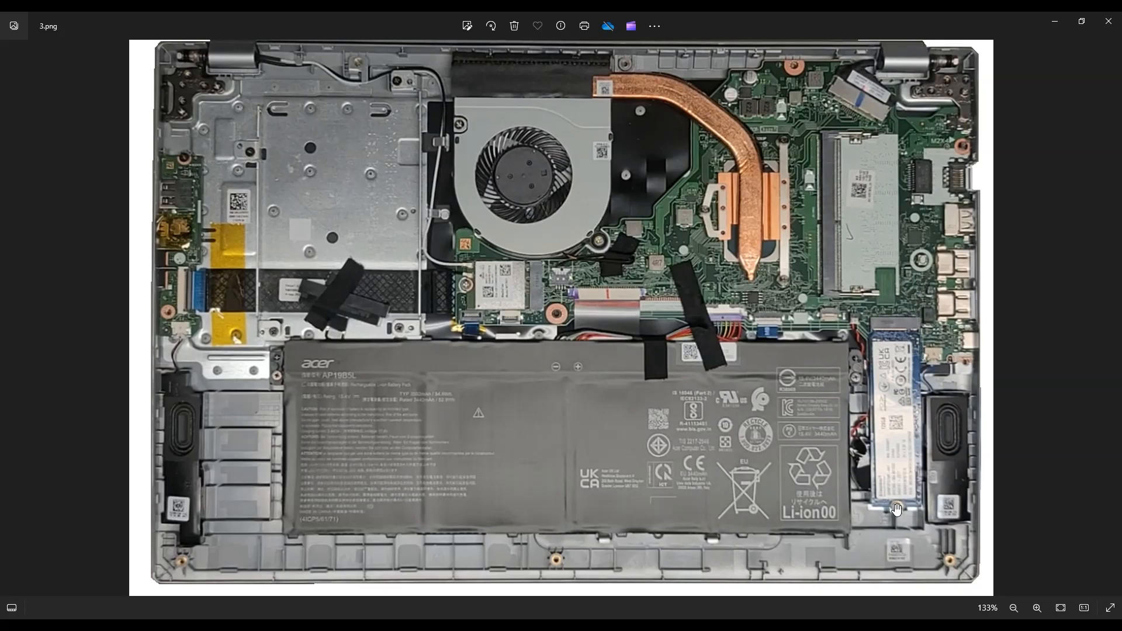
mouse_move(894, 334)
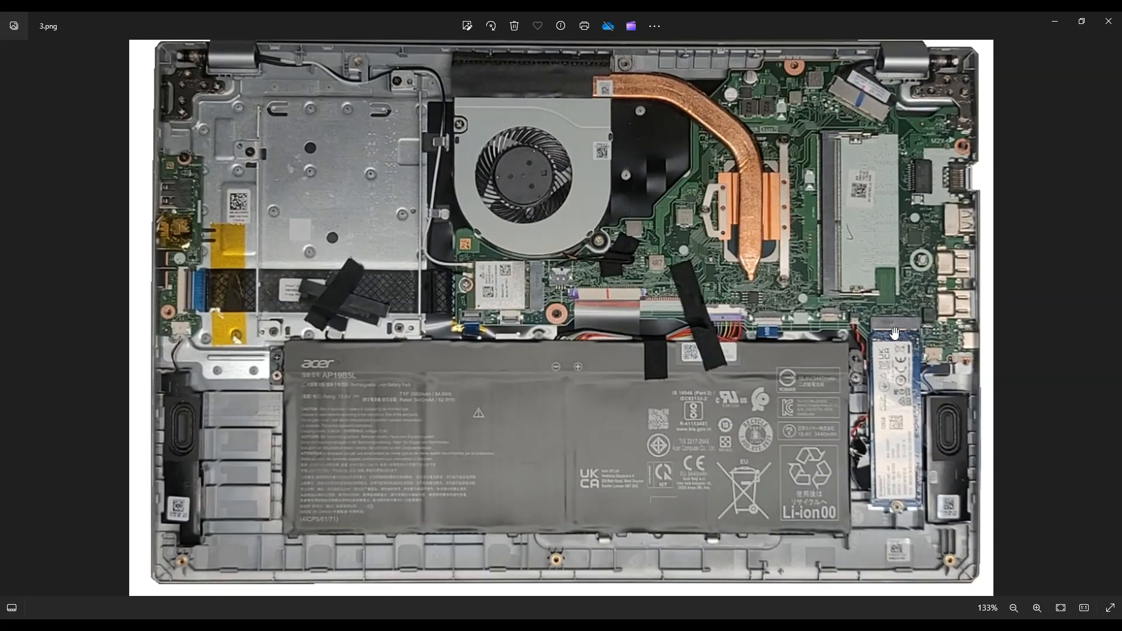
mouse_move(919, 287)
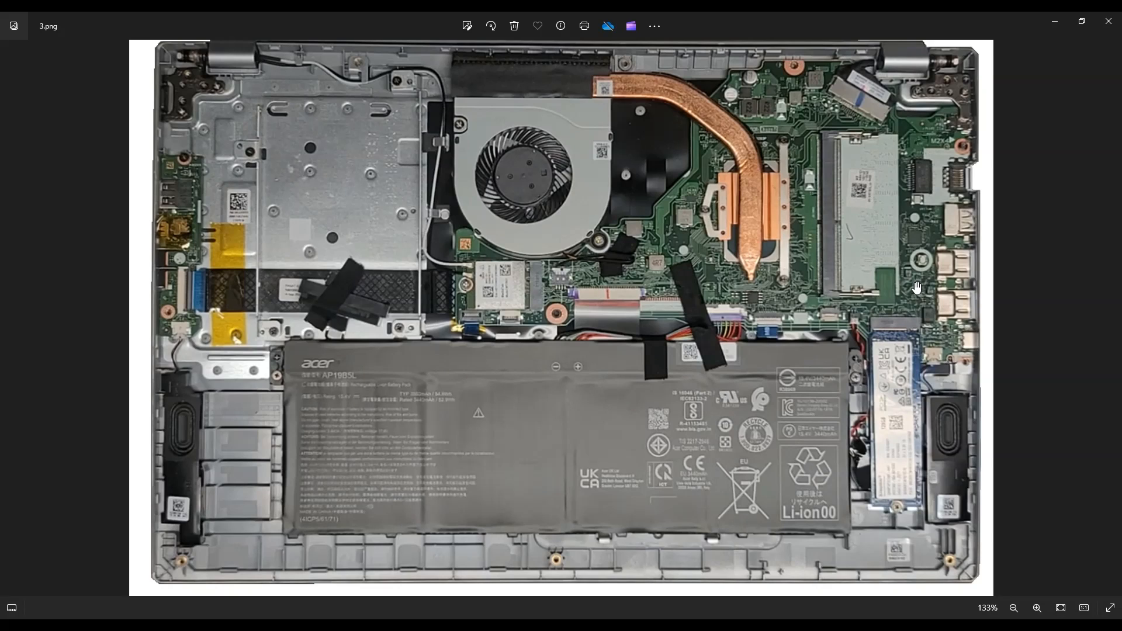
mouse_move(918, 184)
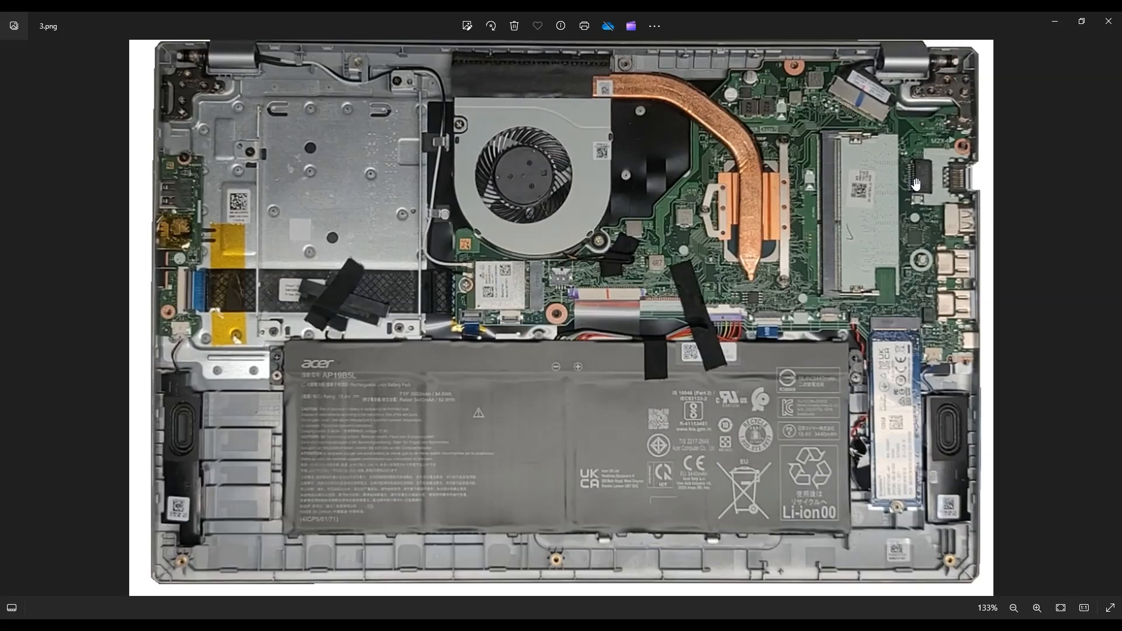
mouse_move(887, 421)
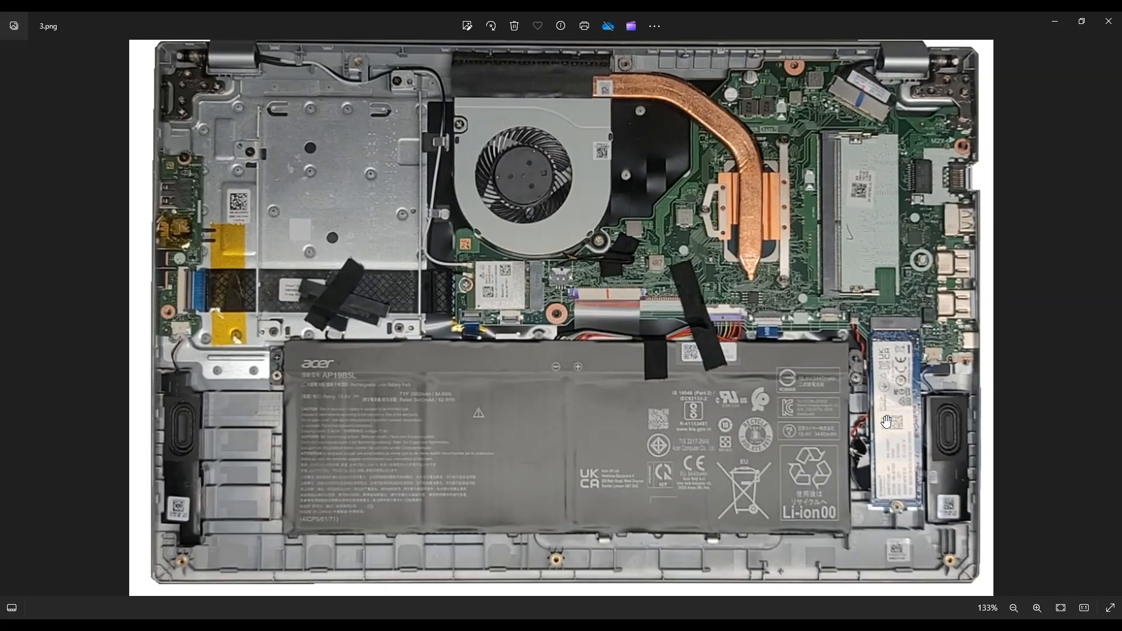
mouse_move(781, 366)
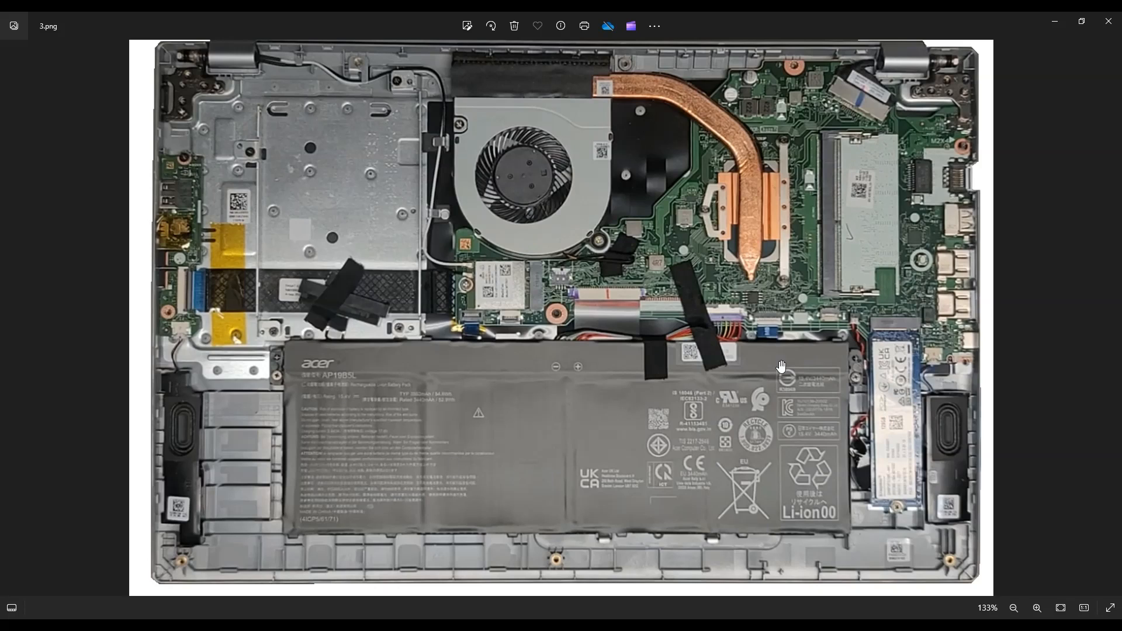
mouse_move(616, 426)
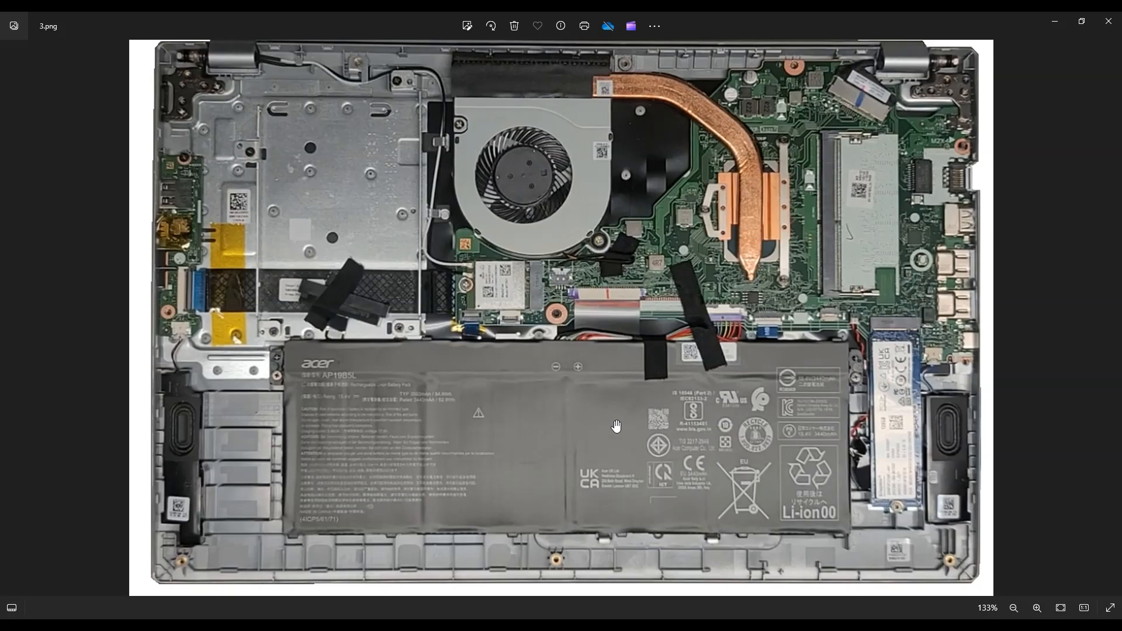
mouse_move(538, 379)
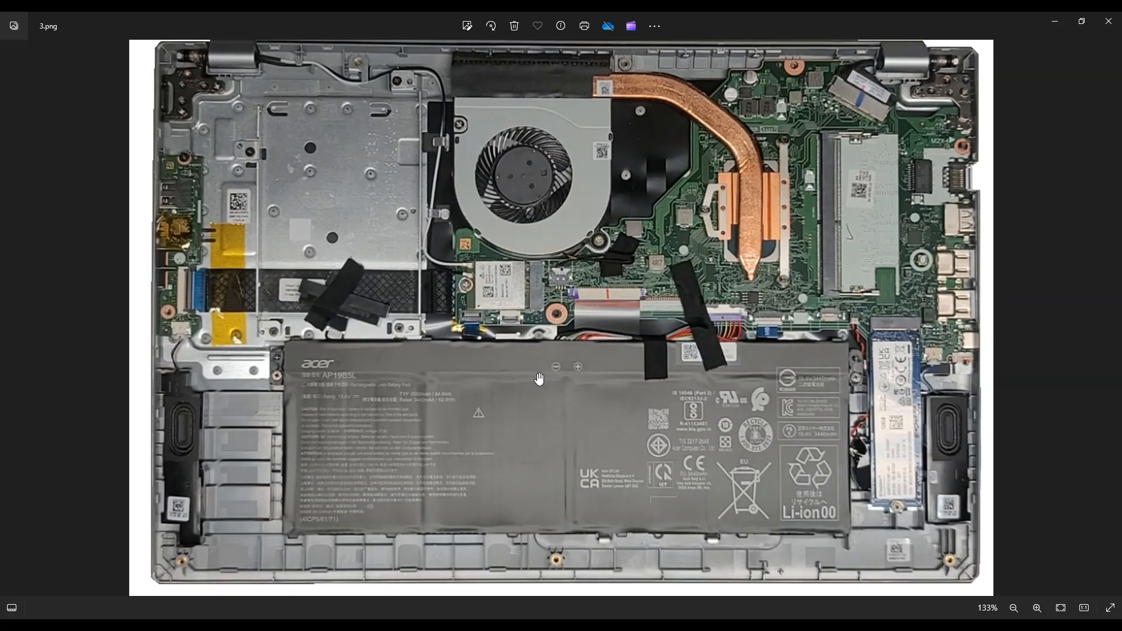
mouse_move(896, 379)
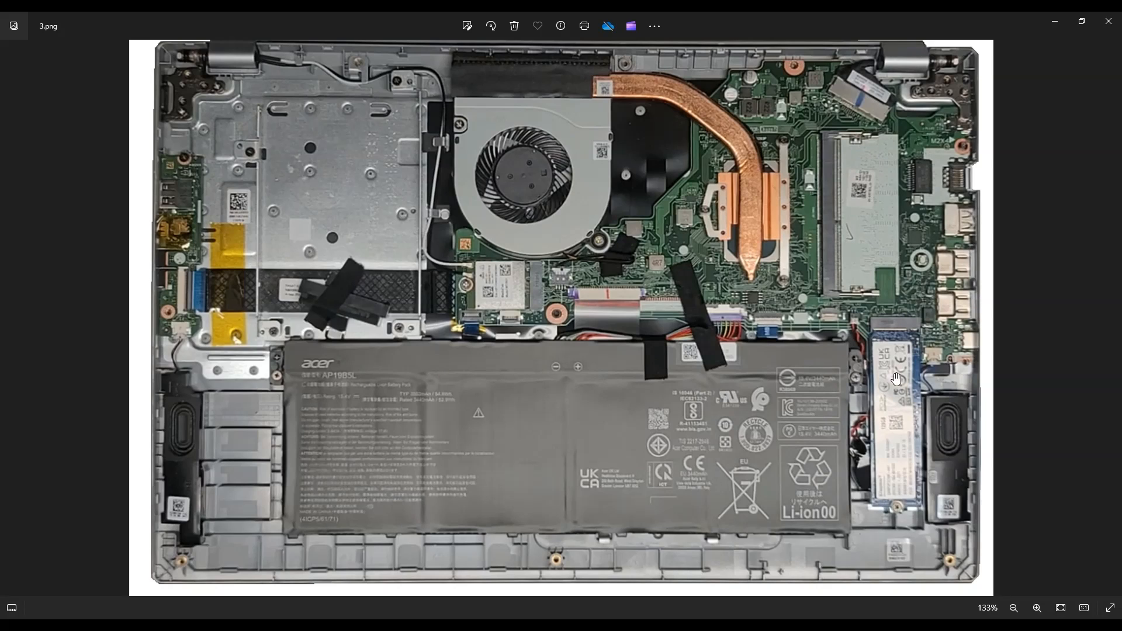
mouse_move(1039, 264)
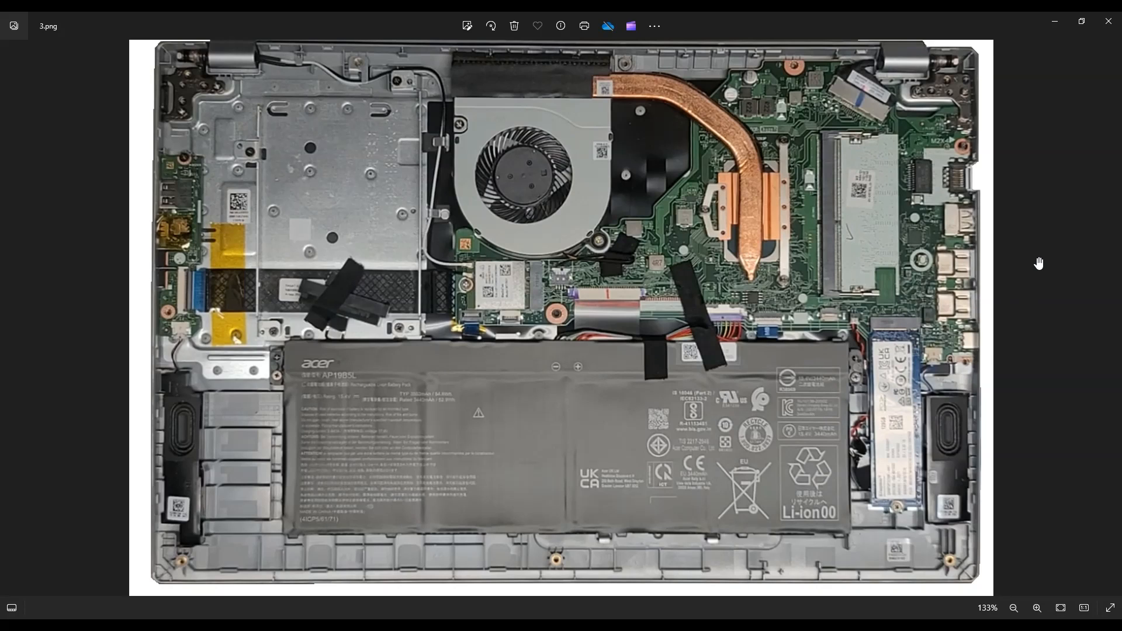